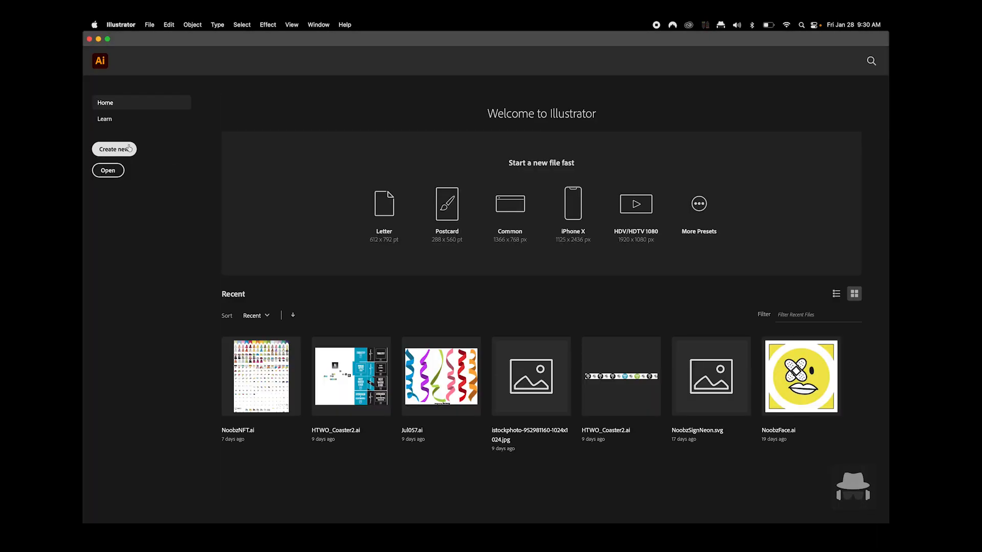
Step: Create a new portrait 1000 × 1000 px document set to 40 artboards
{"action": "left_click", "coordinate": [149, 24]}
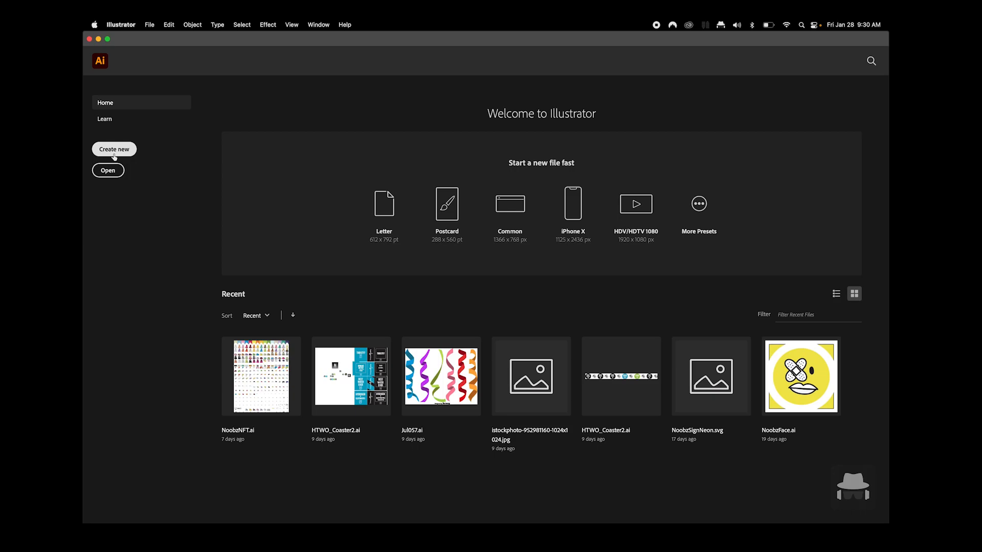
{"action": "left_click", "coordinate": [115, 149]}
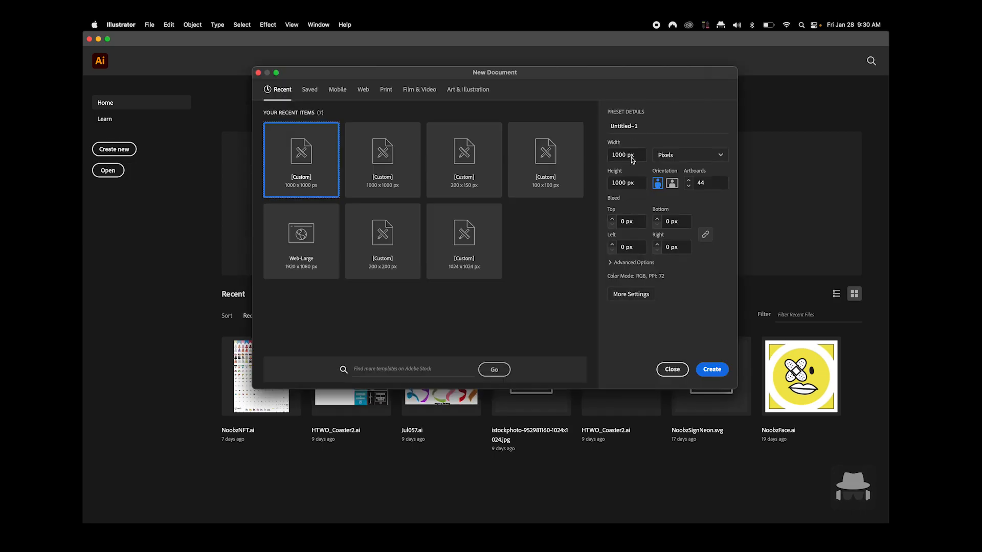
{"action": "left_click", "coordinate": [626, 156]}
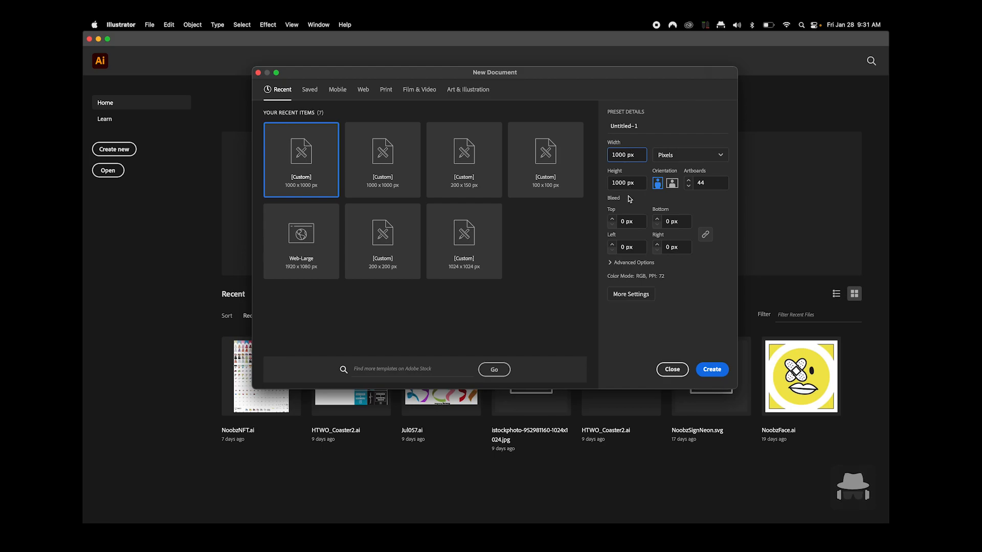
{"action": "mouse_move", "coordinate": [623, 165]}
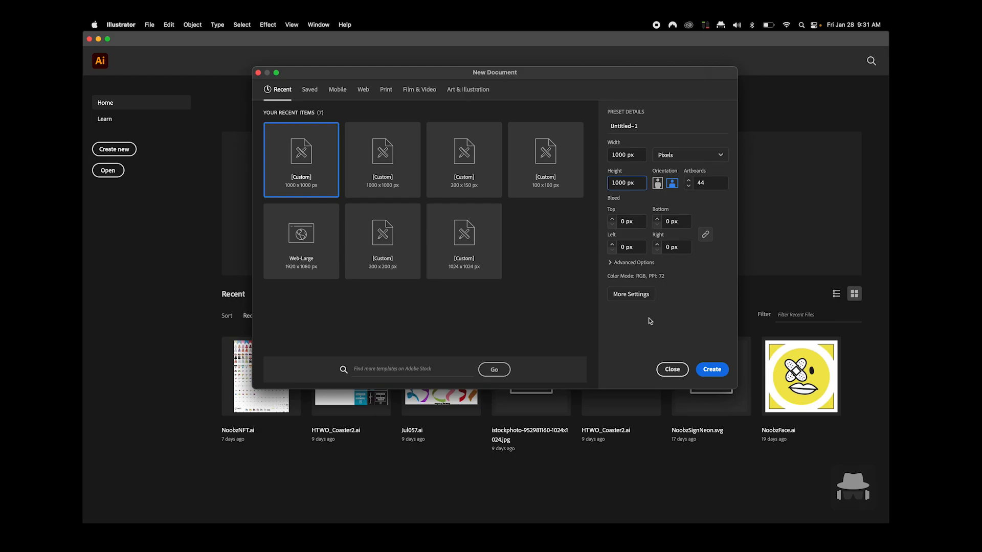
{"action": "left_click", "coordinate": [656, 182]}
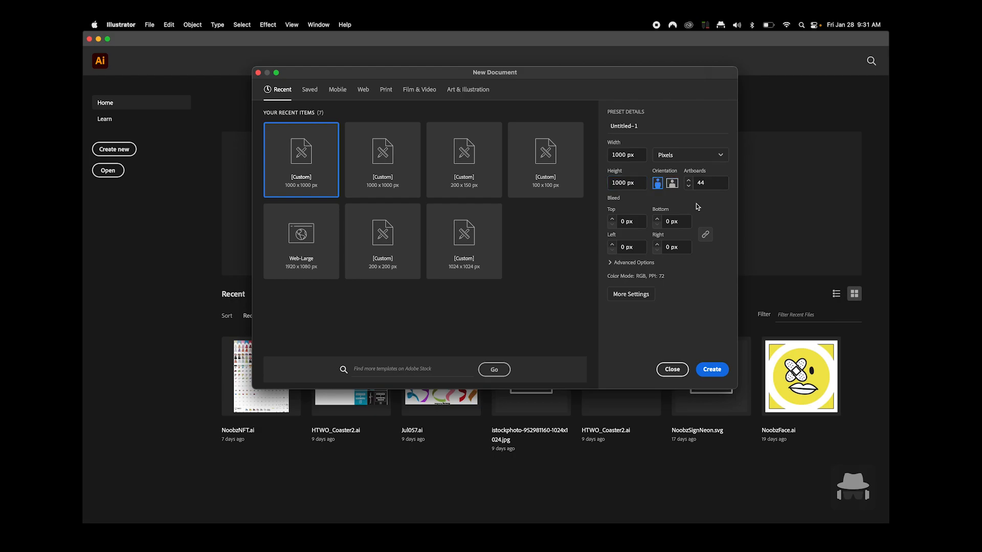
{"action": "left_click", "coordinate": [706, 182]}
{"action": "type", "text": "40"}
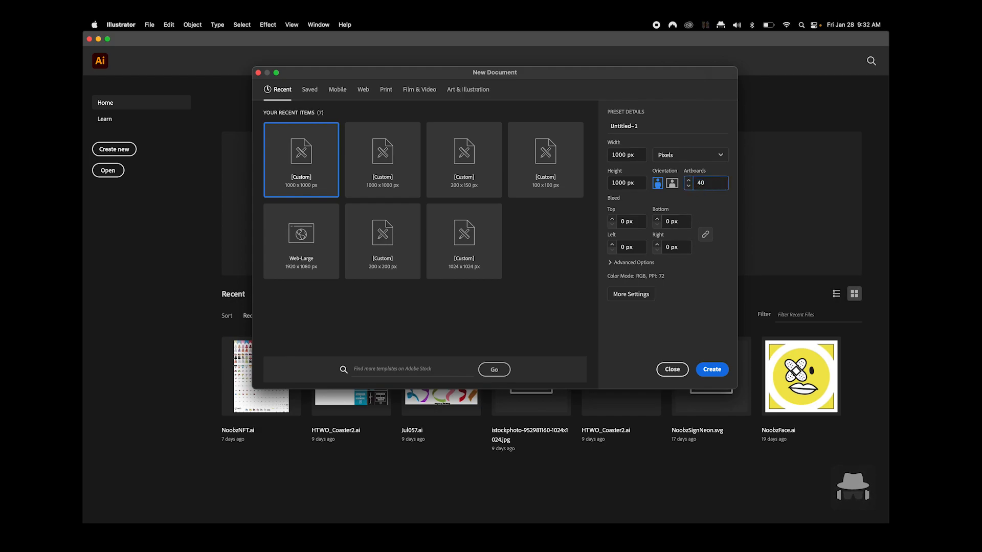
{"action": "left_click", "coordinate": [710, 183]}
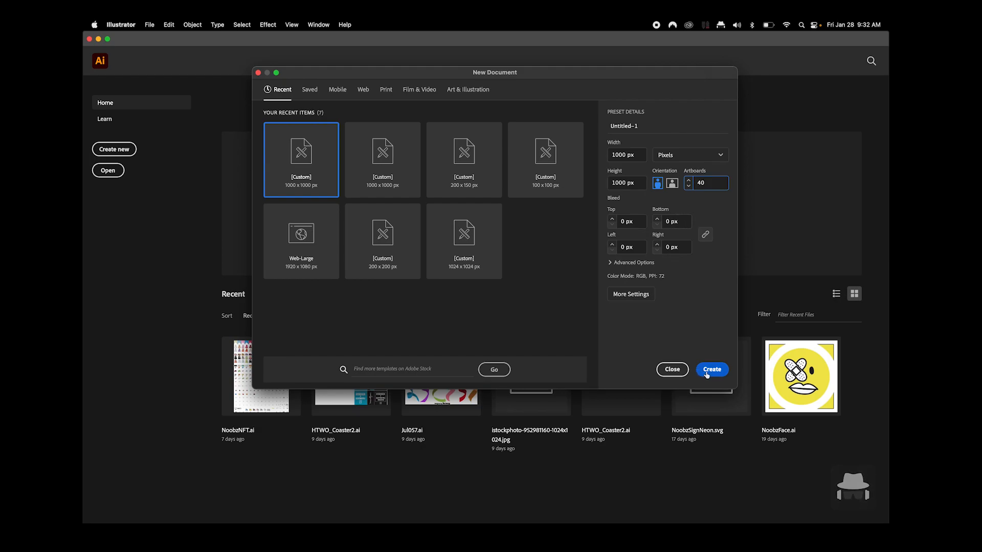
{"action": "left_click", "coordinate": [712, 370]}
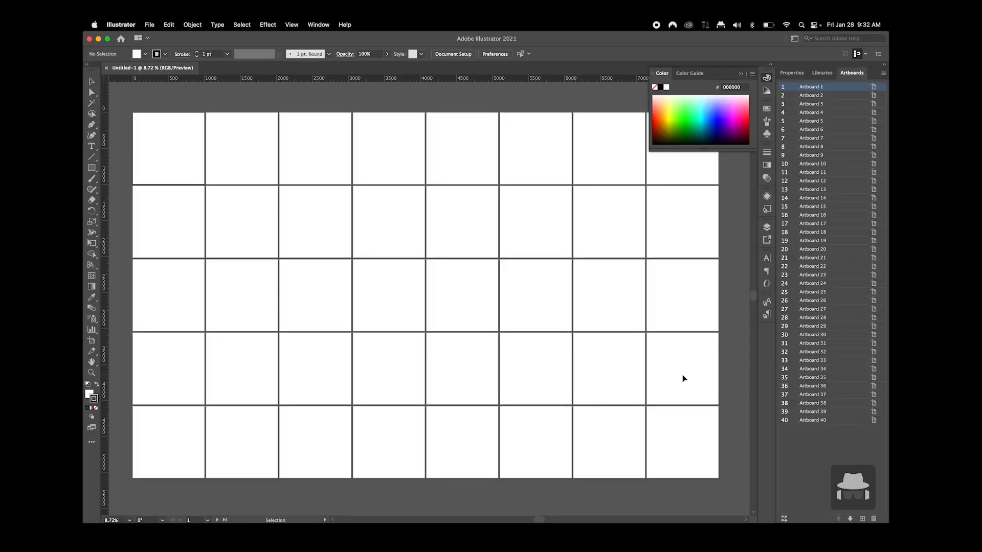
{"action": "mouse_move", "coordinate": [445, 204]}
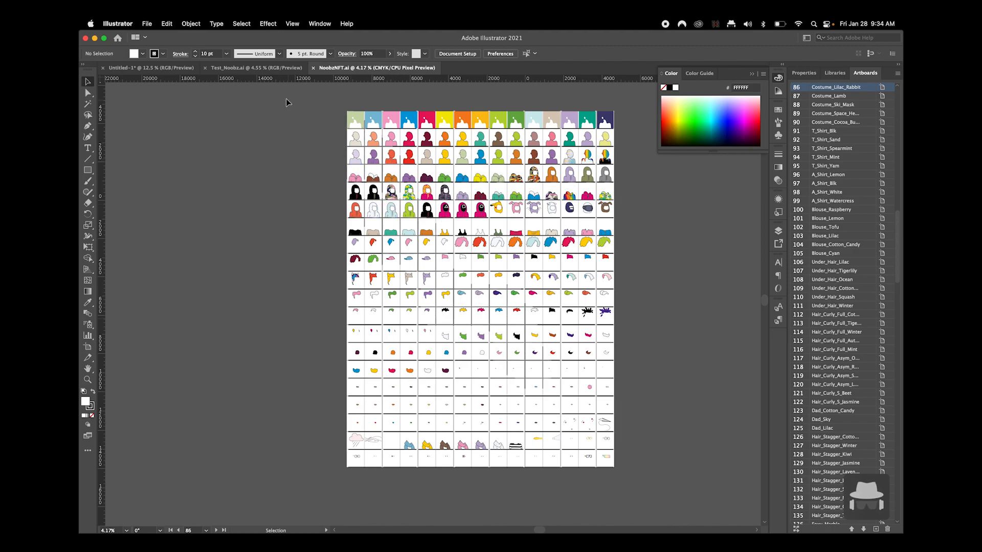
{"action": "mouse_move", "coordinate": [332, 108]}
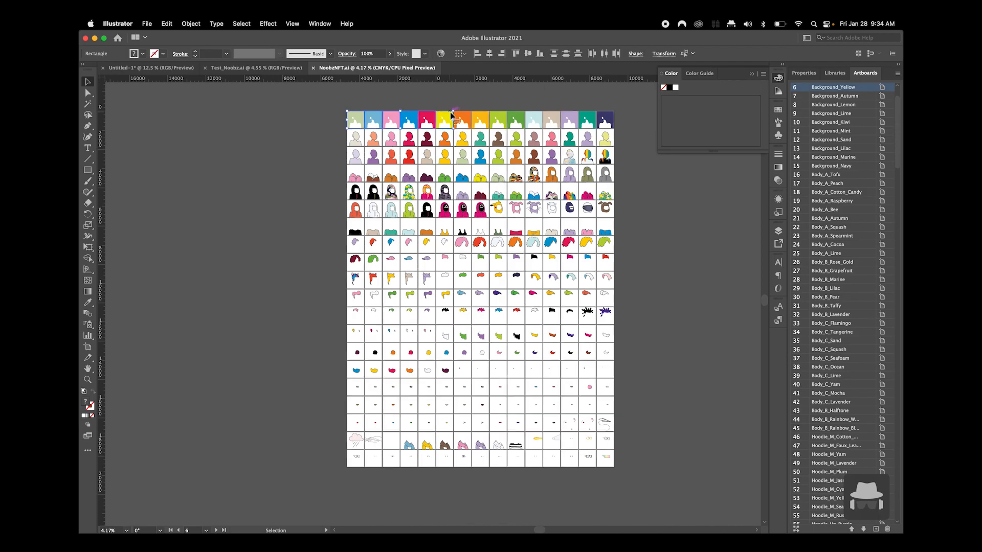
{"action": "mouse_move", "coordinate": [265, 21]}
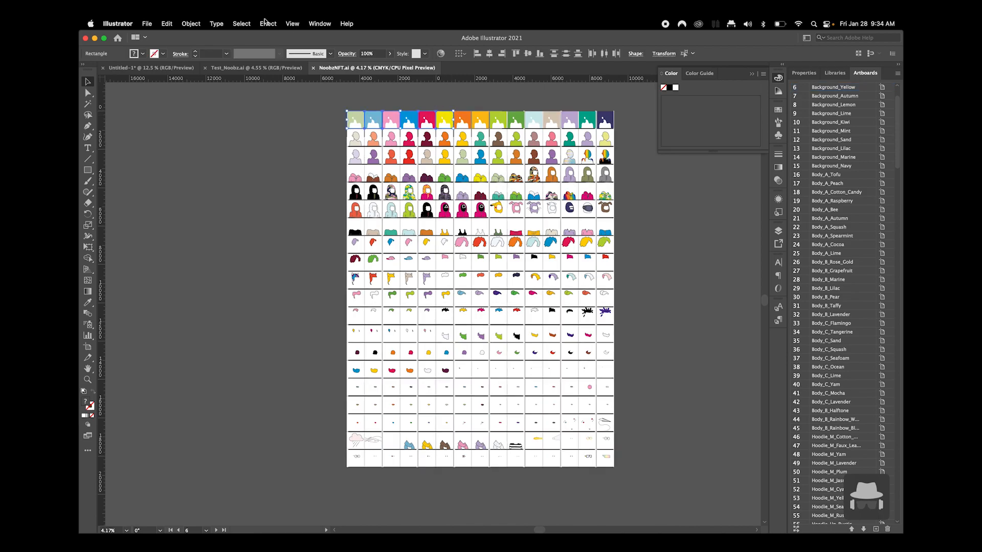
Step: Switch back to the blank Untitled-1 40-artboard document tab
{"action": "left_click", "coordinate": [253, 67]}
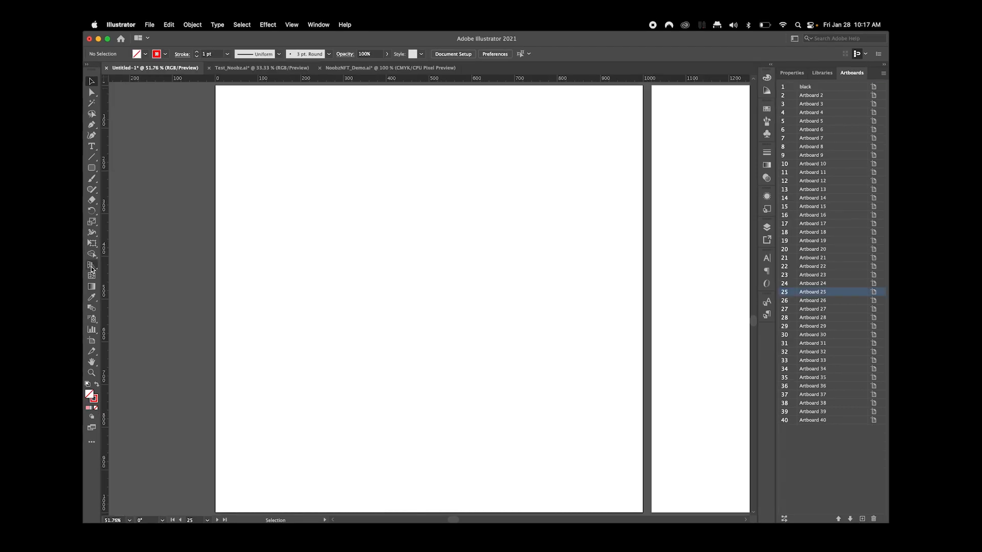
Step: Draw the blob with the Curvature tool and reshape its inner bend via Direct Selection anchors
{"action": "left_click", "coordinate": [91, 178]}
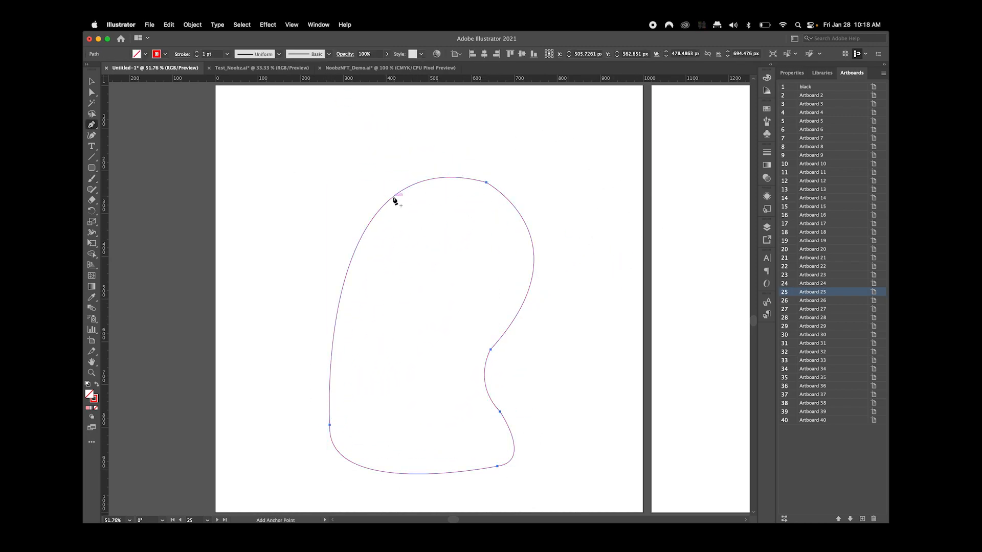
{"action": "left_click", "coordinate": [91, 82]}
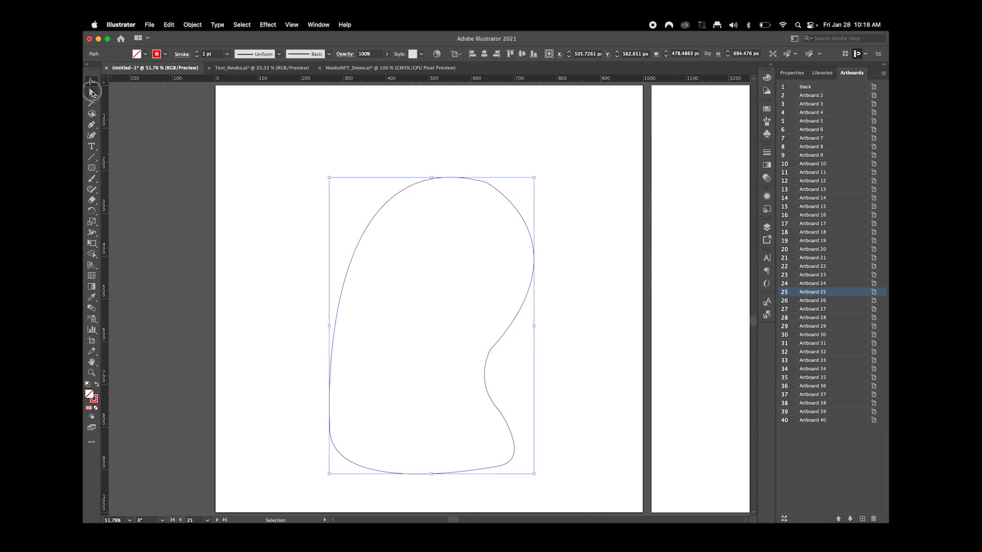
{"action": "left_click", "coordinate": [89, 92]}
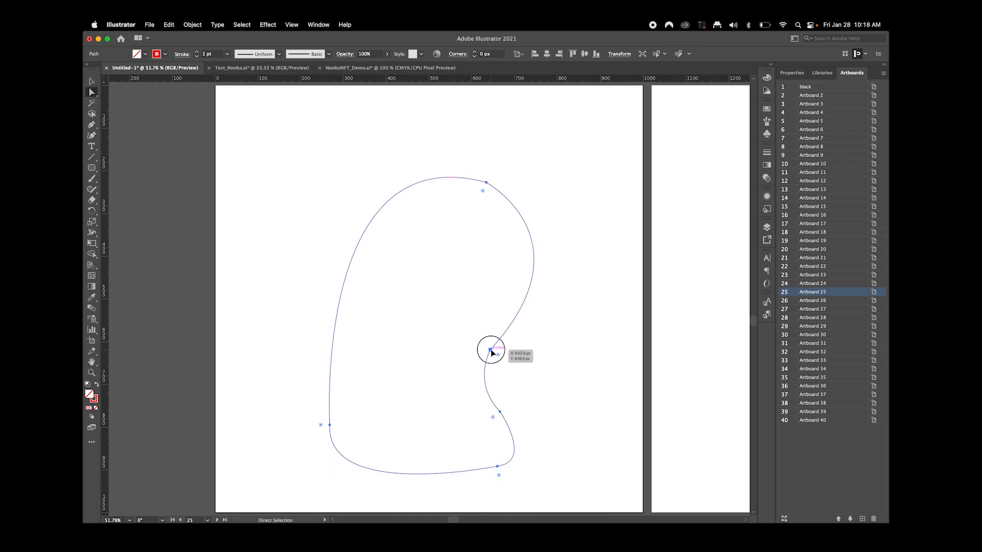
{"action": "left_click_drag", "start_coordinate": [491, 348], "coordinate": [592, 241]}
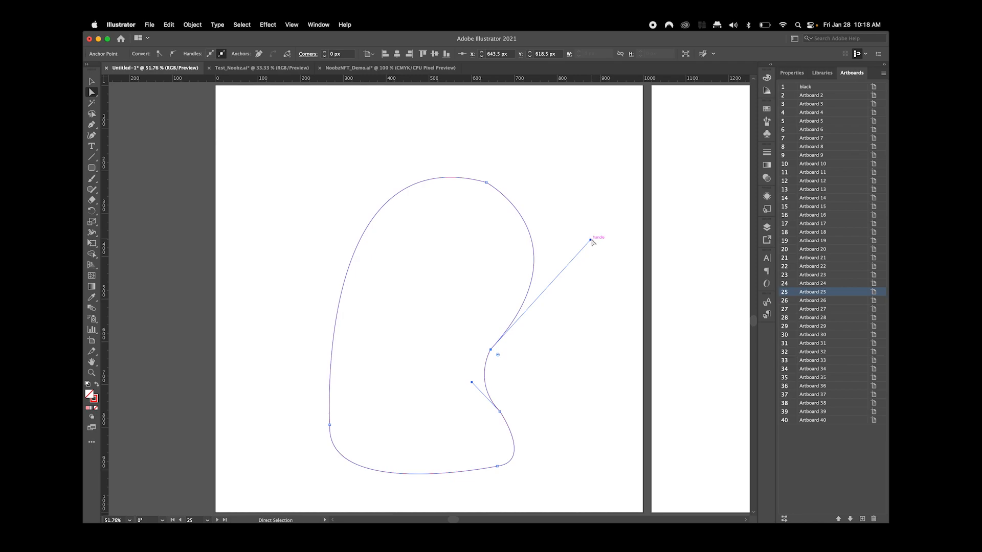
{"action": "left_click_drag", "start_coordinate": [592, 243], "coordinate": [628, 301]}
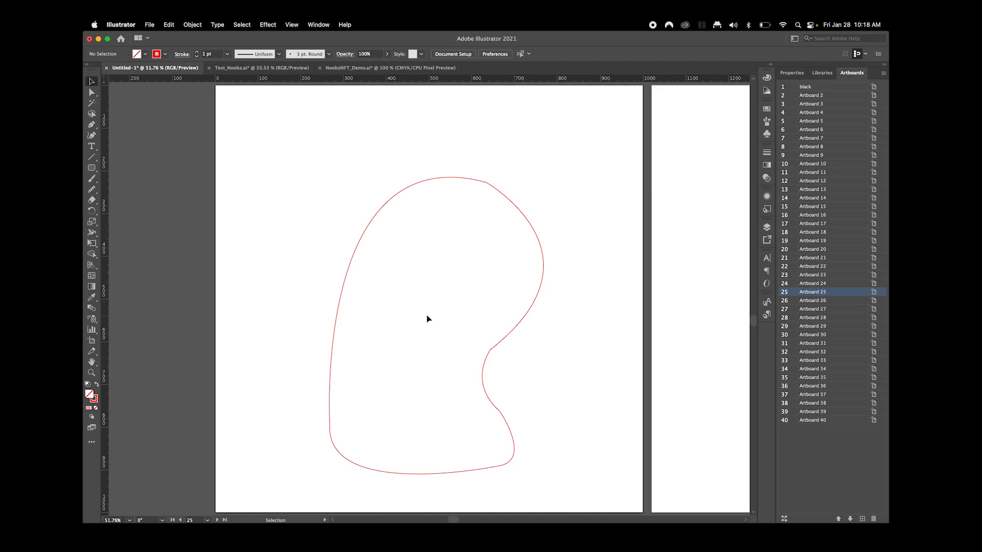
{"action": "left_click", "coordinate": [430, 320]}
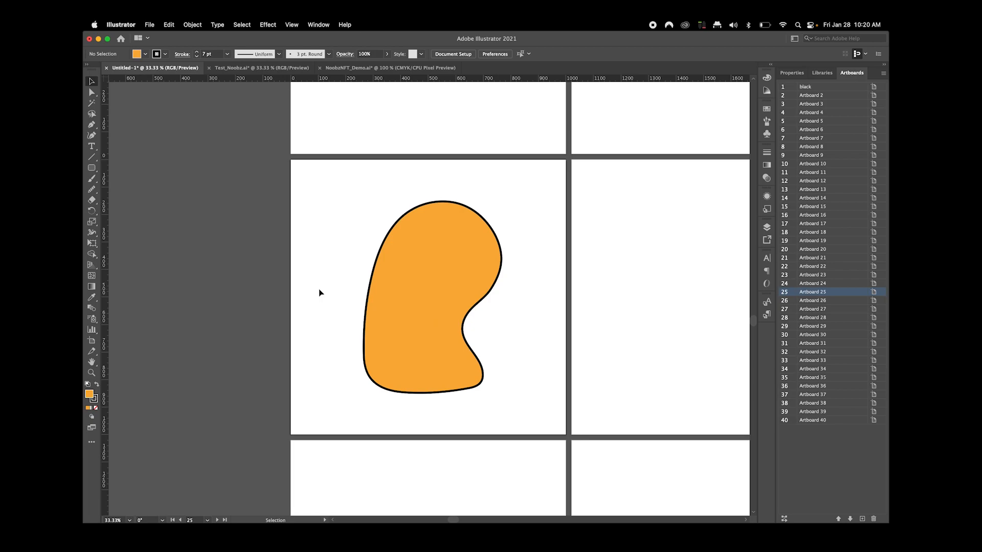
Step: Paste a copy in front and bring the plain Body_A_Tofu figure into full view
{"action": "left_click", "coordinate": [169, 25]}
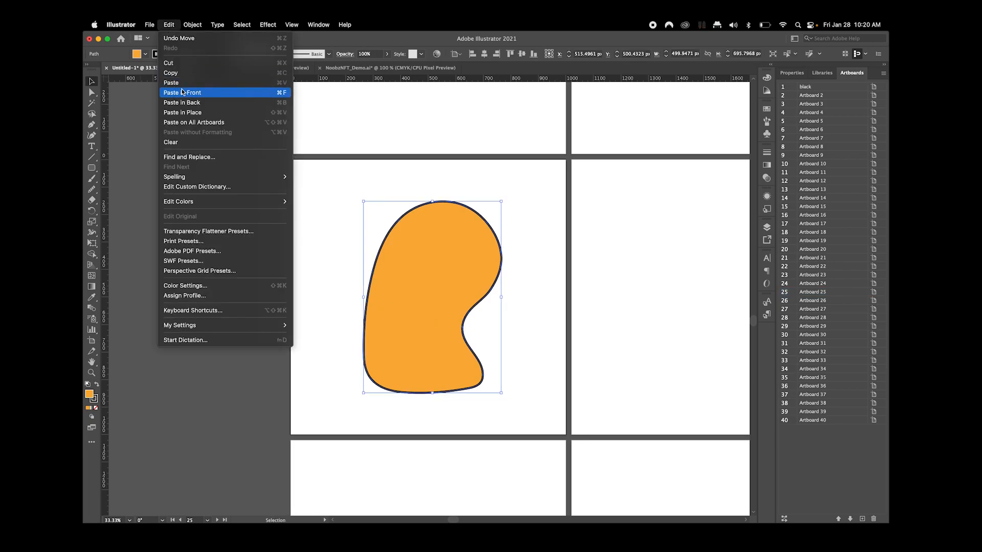
{"action": "mouse_move", "coordinate": [186, 73]}
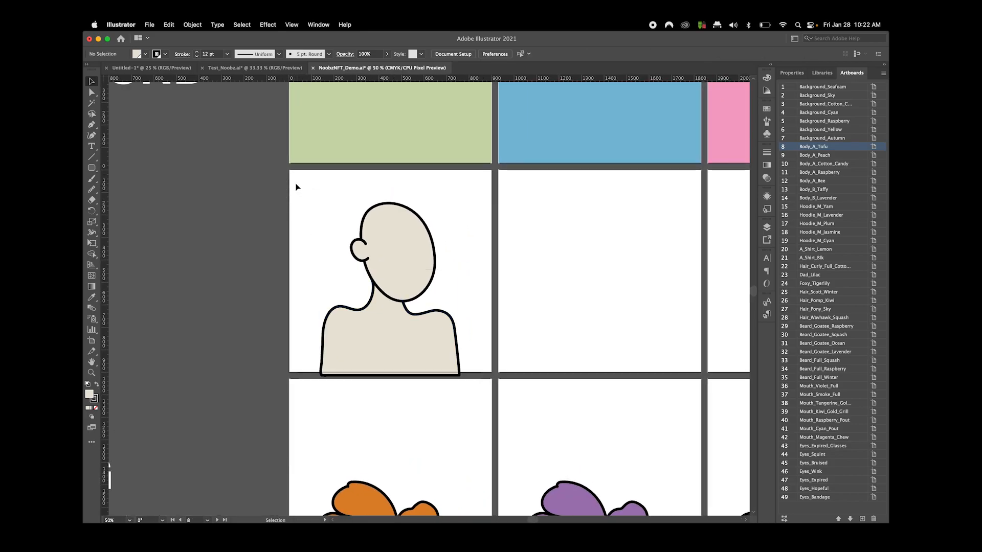
{"action": "left_click", "coordinate": [389, 285]}
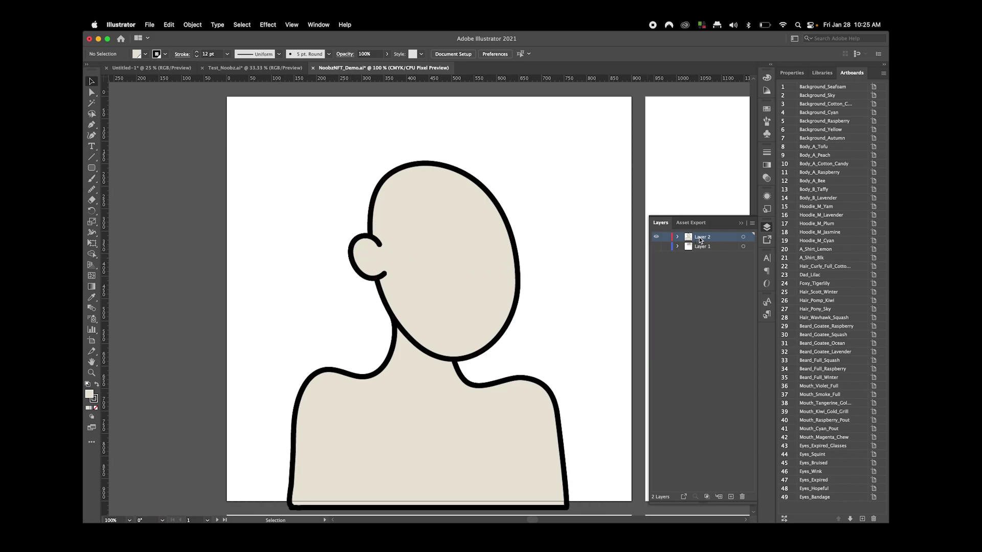
Step: Rename the top layer Guide and position the white bar across the eye area
{"action": "double_click", "coordinate": [704, 238]}
{"action": "type", "text": "Guide"}
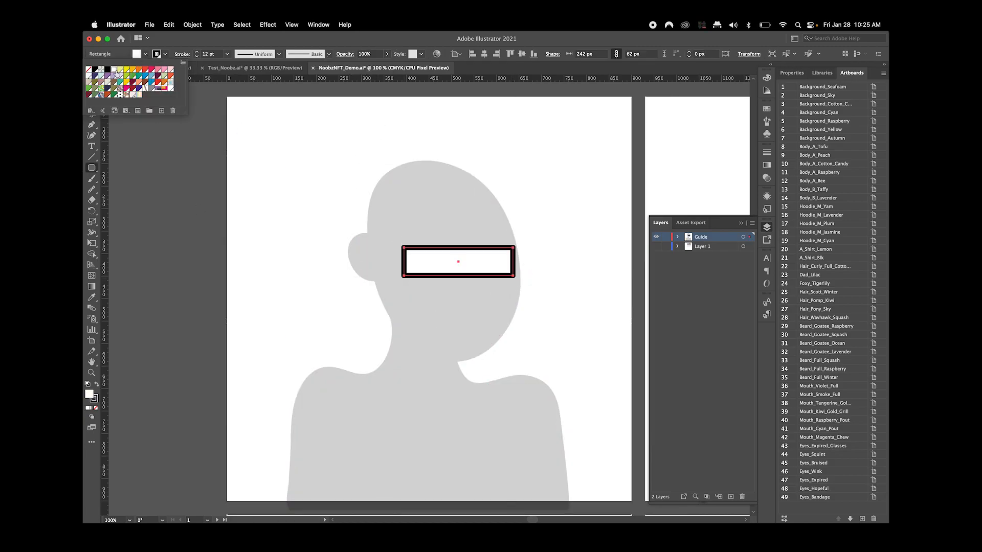
{"action": "left_click_drag", "start_coordinate": [458, 261], "coordinate": [463, 300]}
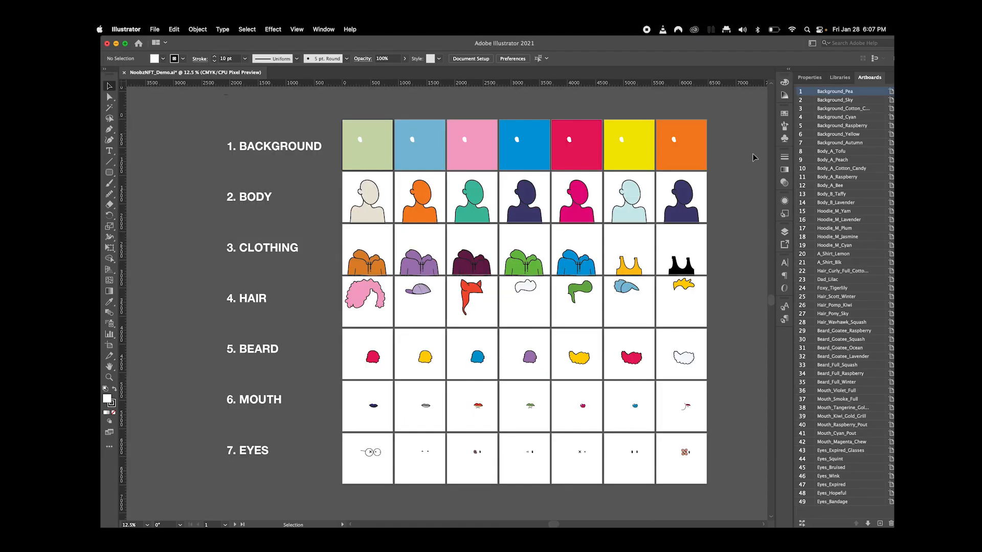
Step: Rename the first artboard to Background_Seafoam in the Artboards panel
{"action": "double_click", "coordinate": [834, 91]}
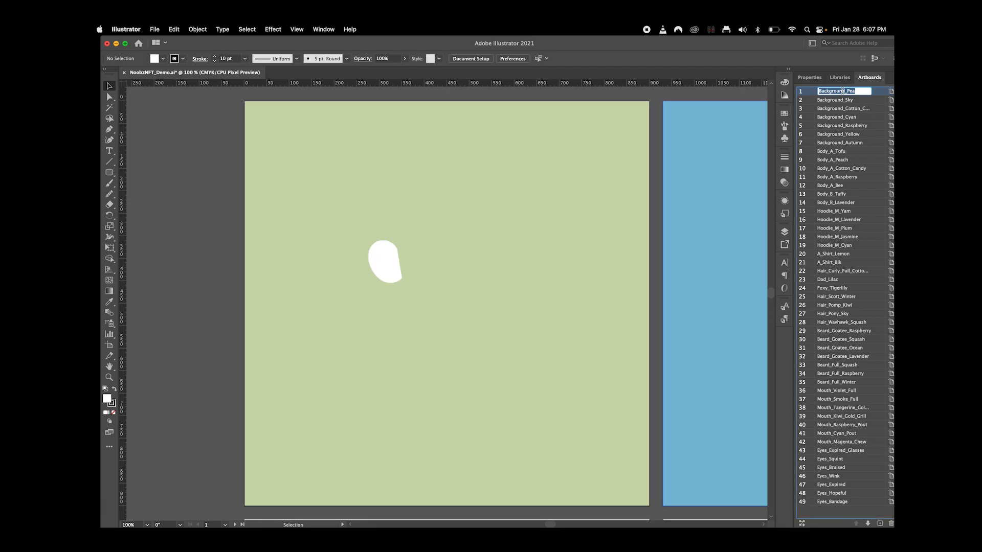
{"action": "type", "text": "Bac"}
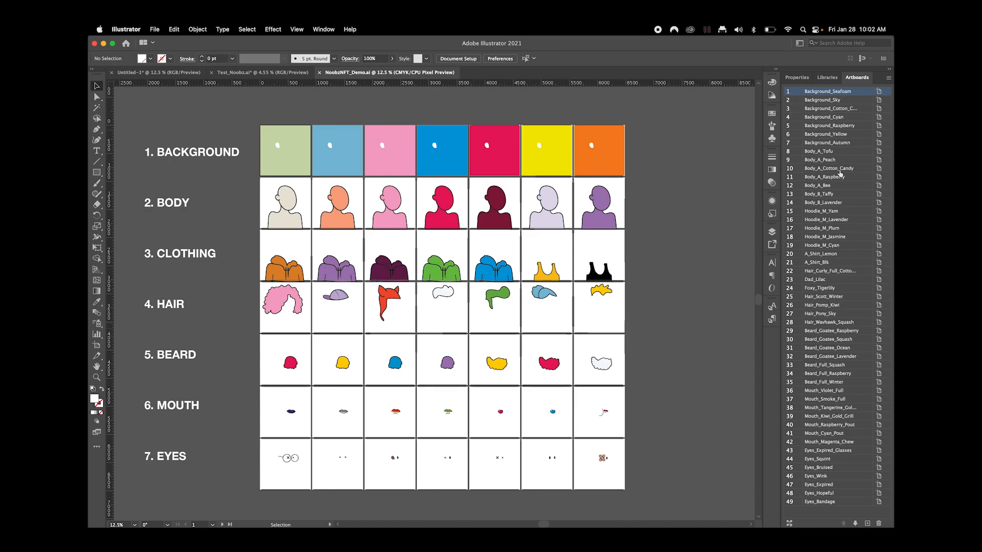
{"action": "mouse_move", "coordinate": [652, 207]}
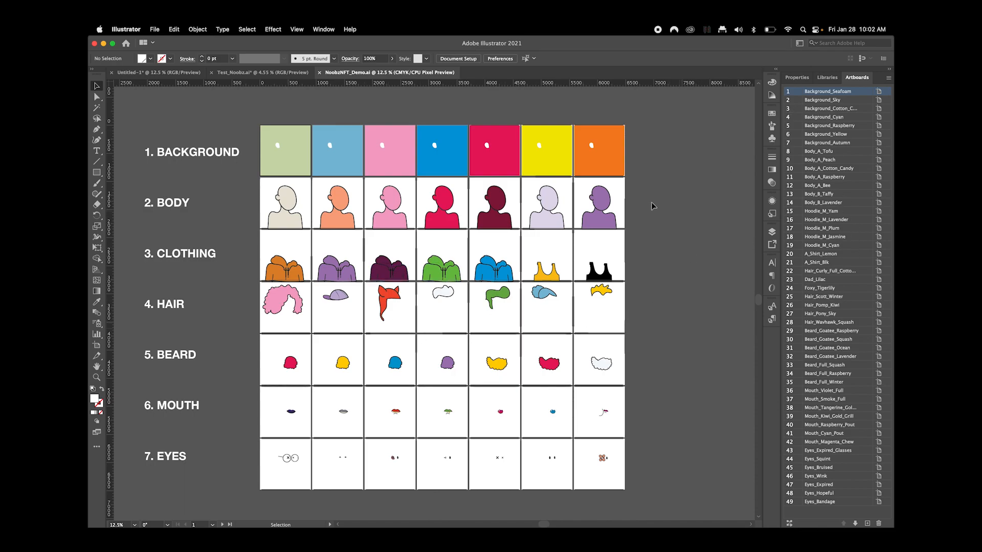
Step: Start Export for Screens of all artboards into a new folder on the Desktop
{"action": "left_click", "coordinate": [155, 28]}
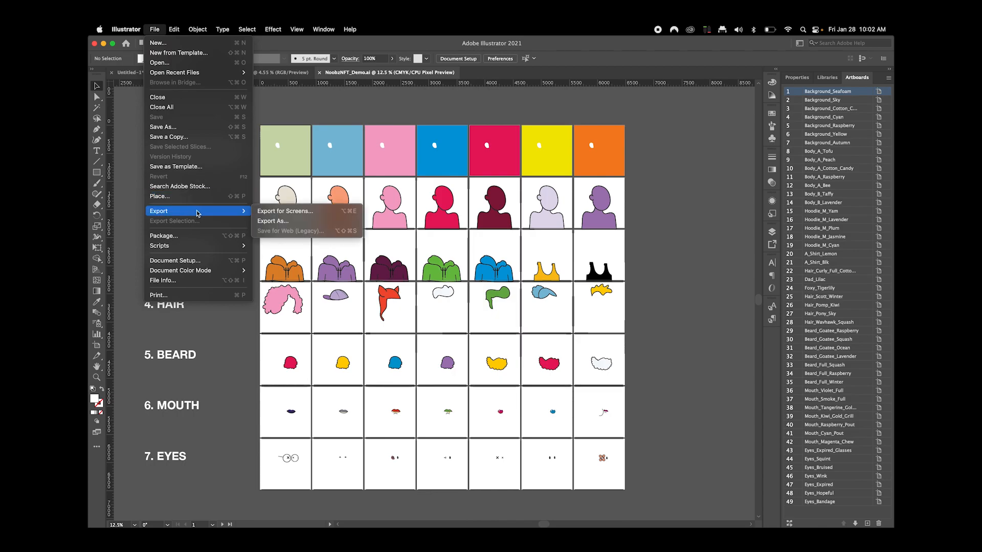
{"action": "mouse_move", "coordinate": [285, 211]}
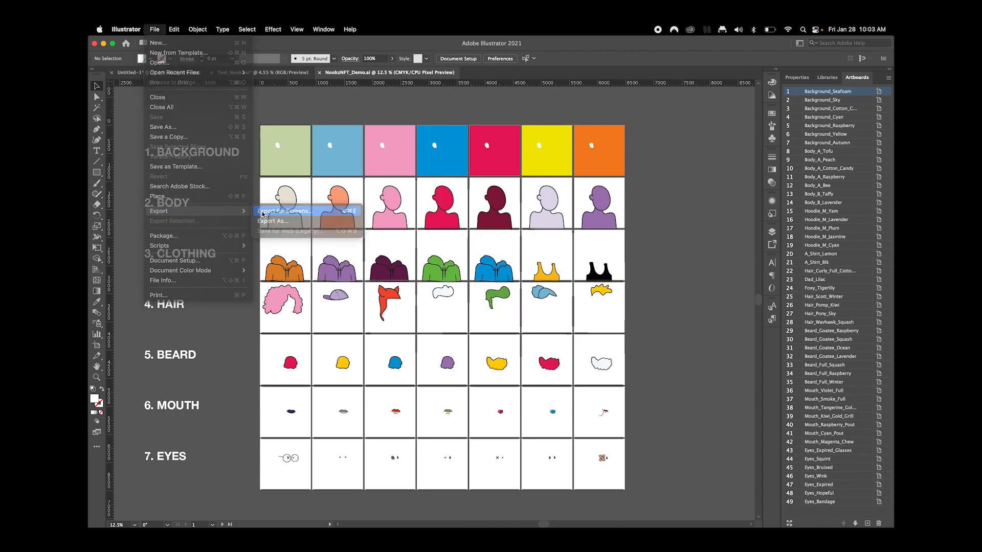
{"action": "left_click", "coordinate": [284, 210]}
{"action": "type", "text": "No"}
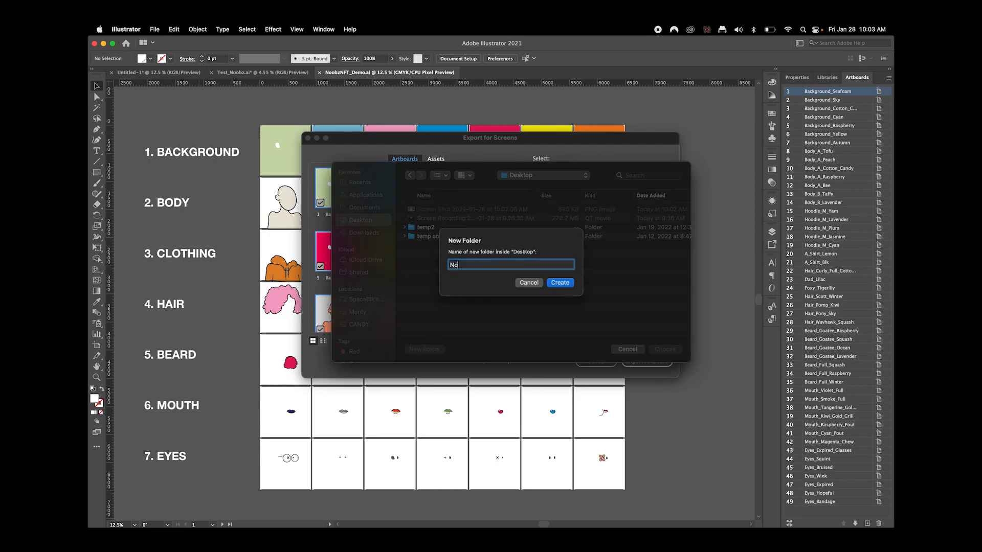
{"action": "left_click", "coordinate": [560, 283]}
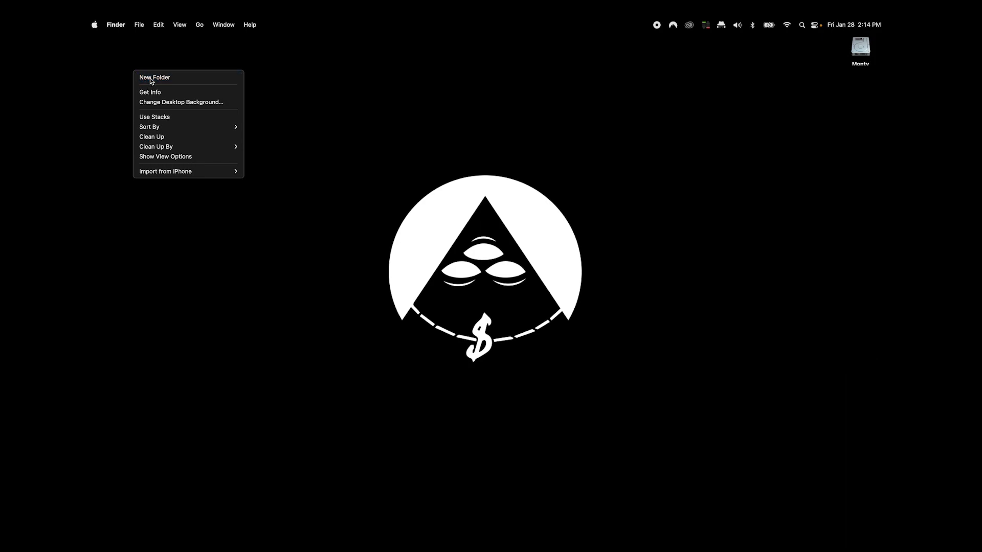
Step: Make a Noobz_Demo_Traits folder on the Desktop
{"action": "left_click", "coordinate": [153, 78]}
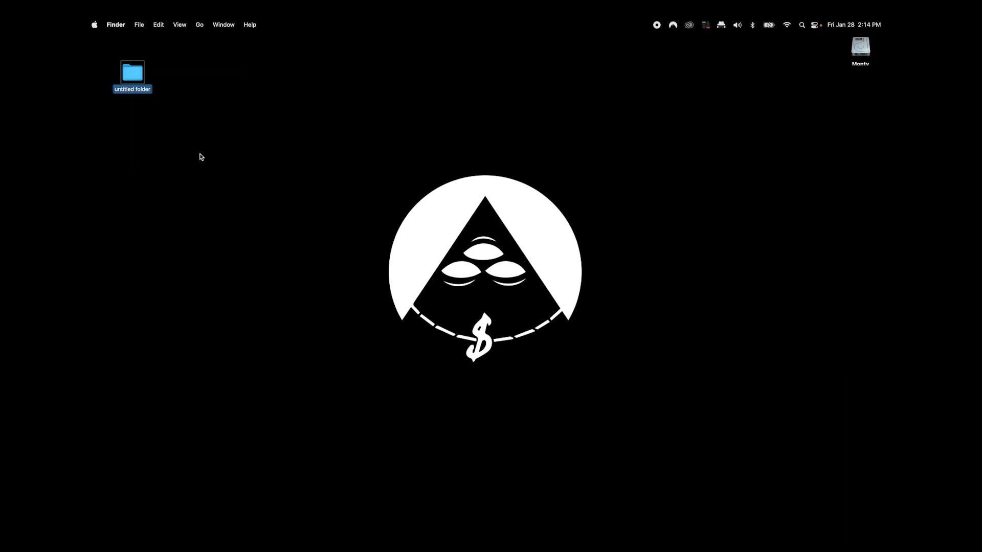
{"action": "type", "text": "Noobz_Demo_Traits"}
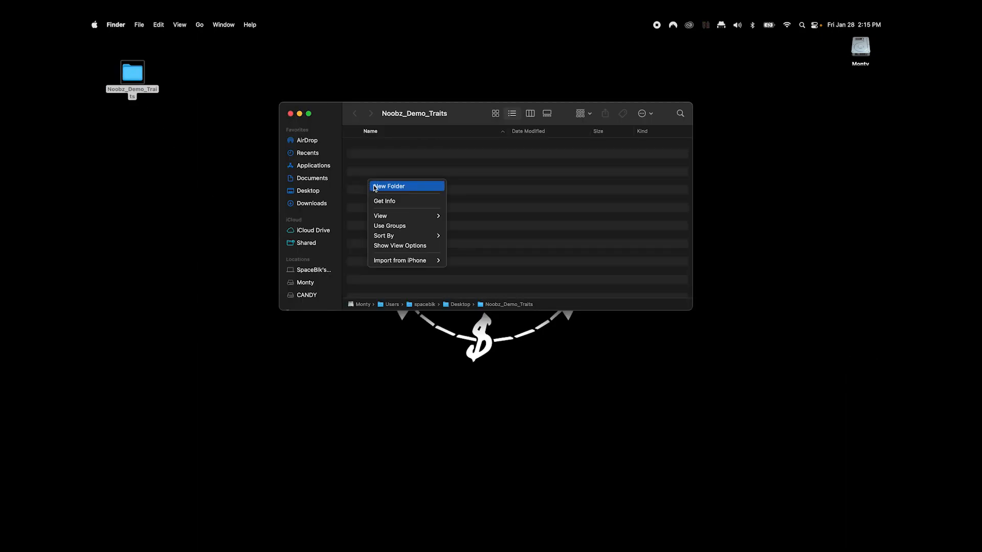
Step: Add a 4 Extremely Rare folder inside it and select all the rarity folders
{"action": "left_click", "coordinate": [388, 186]}
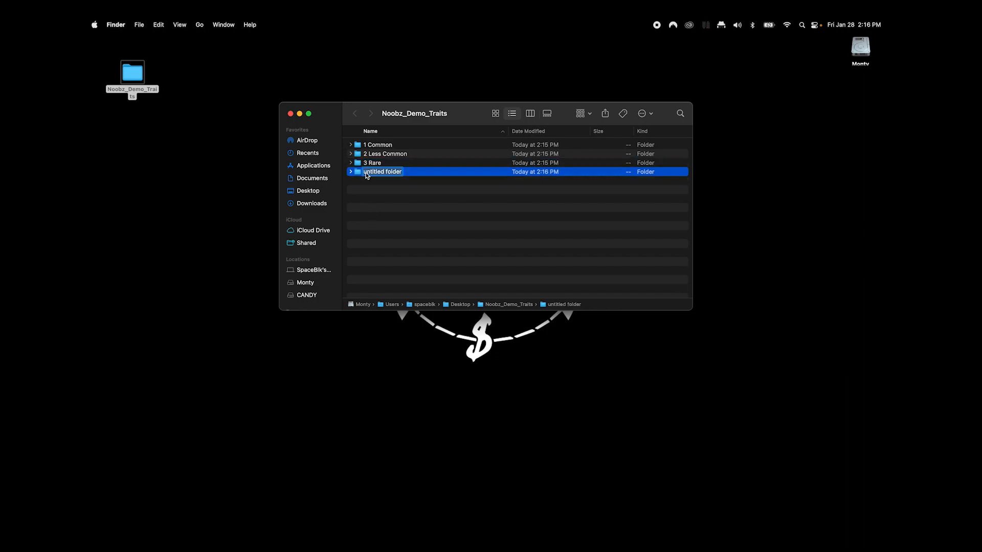
{"action": "type", "text": "4 Extremely Ra"}
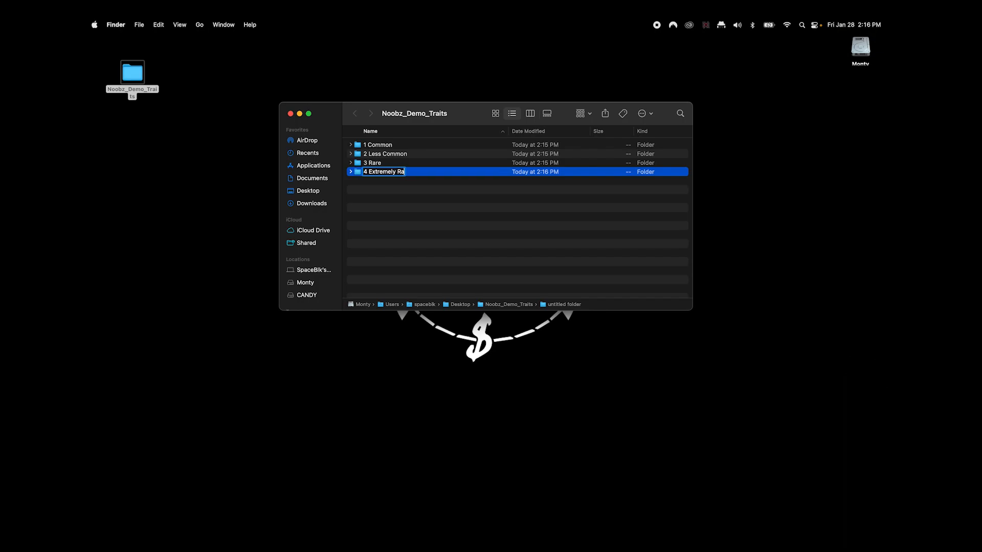
{"action": "key", "text": "Return"}
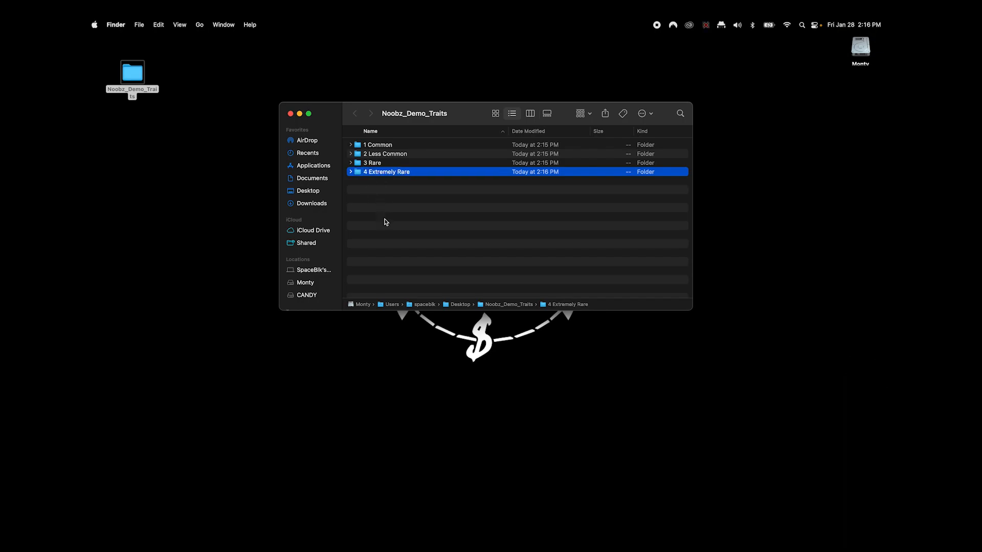
{"action": "key", "text": "cmd+a"}
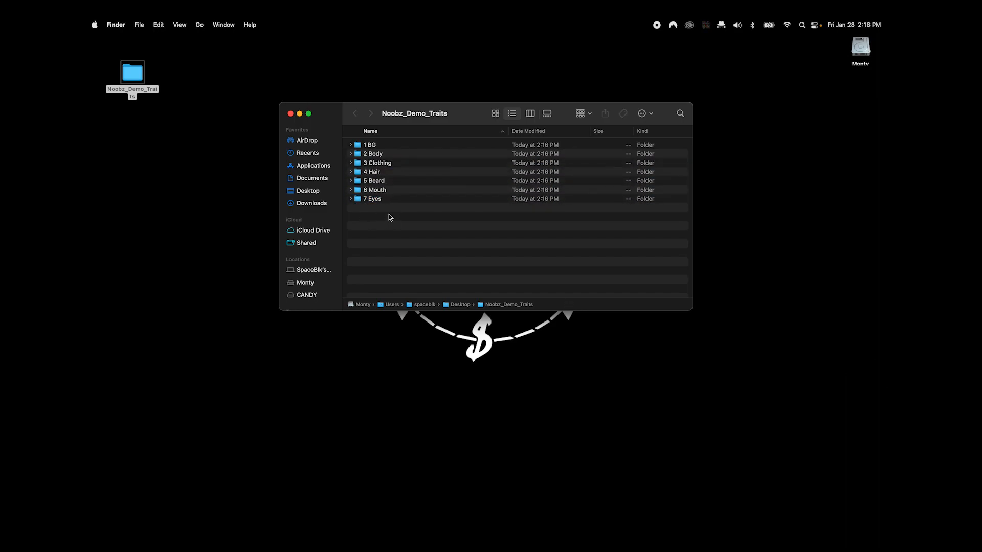
Step: Paste the four rarity folders into each layer folder, 1 BG through 7 Eyes, and close the extra window
{"action": "left_click", "coordinate": [350, 145]}
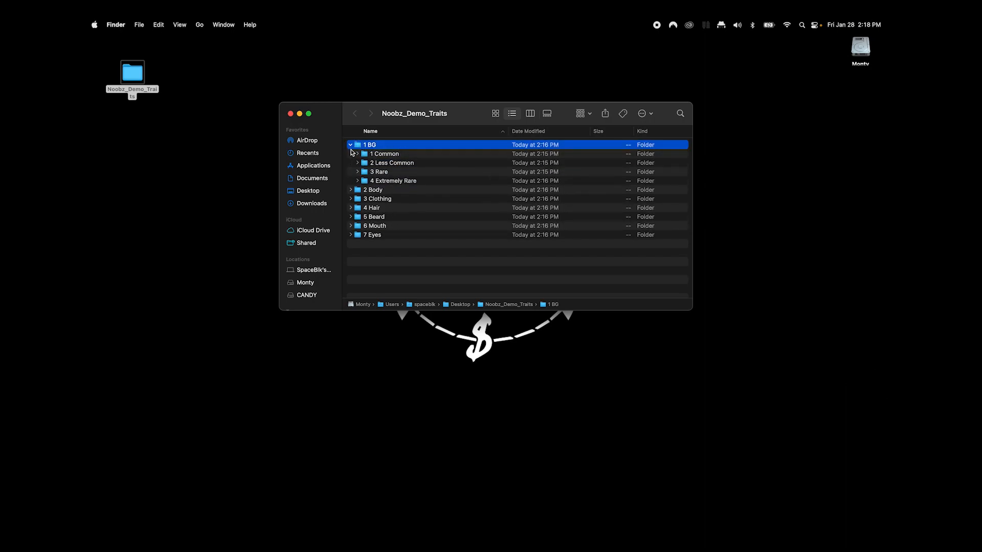
{"action": "left_click", "coordinate": [351, 190]}
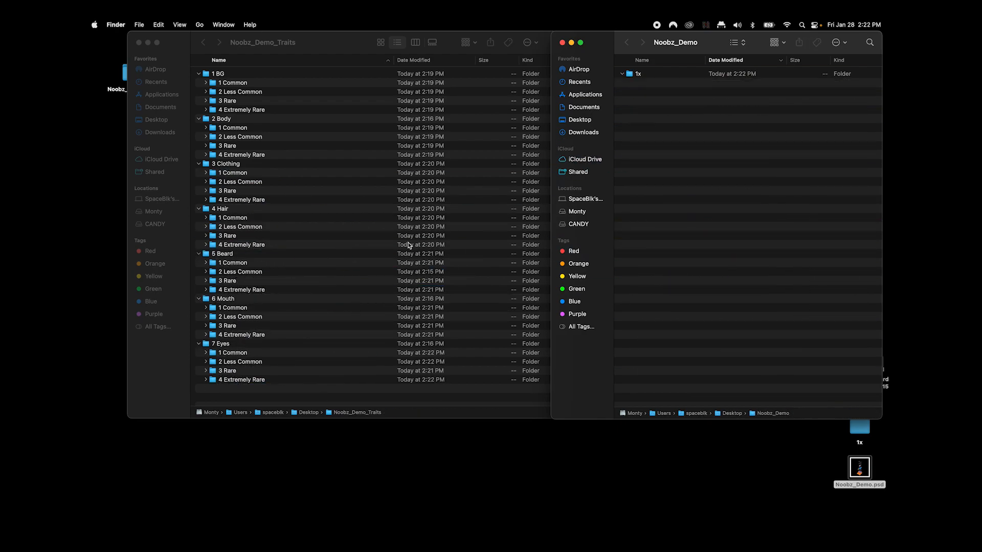
{"action": "left_click", "coordinate": [564, 43]}
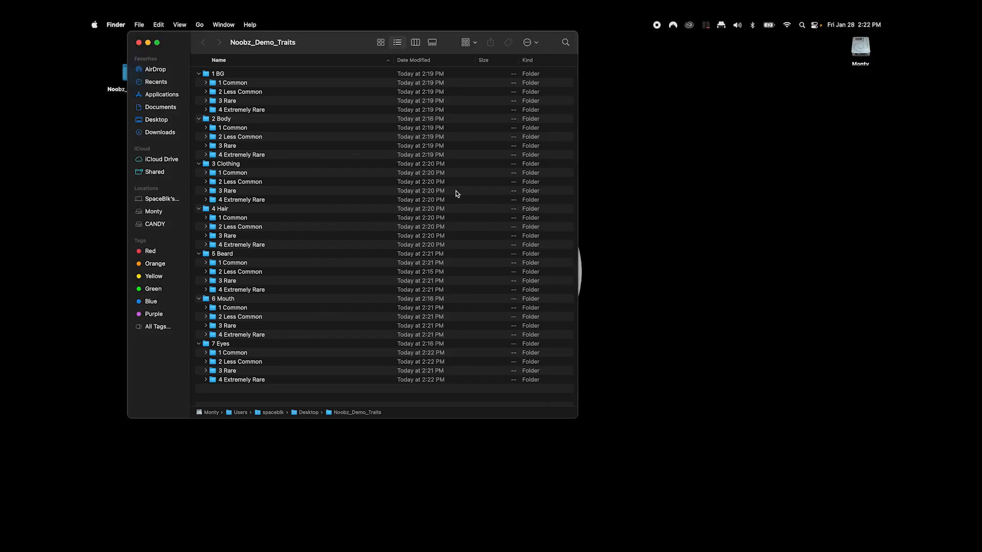
{"action": "mouse_move", "coordinate": [207, 356]}
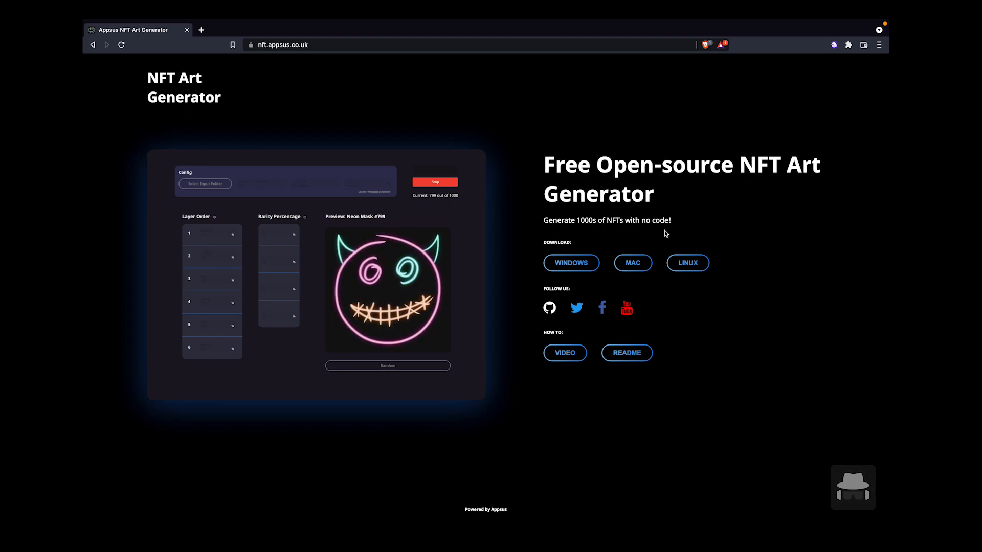
{"action": "mouse_move", "coordinate": [637, 270]}
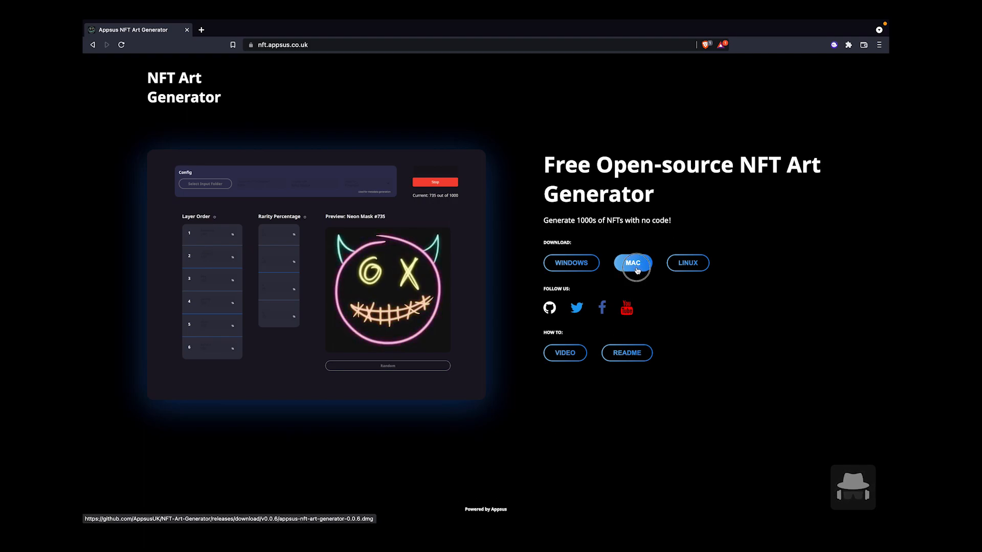
Step: Download the Mac installer from nft.appsus.co.uk to Downloads and open the .dmg
{"action": "left_click", "coordinate": [632, 263]}
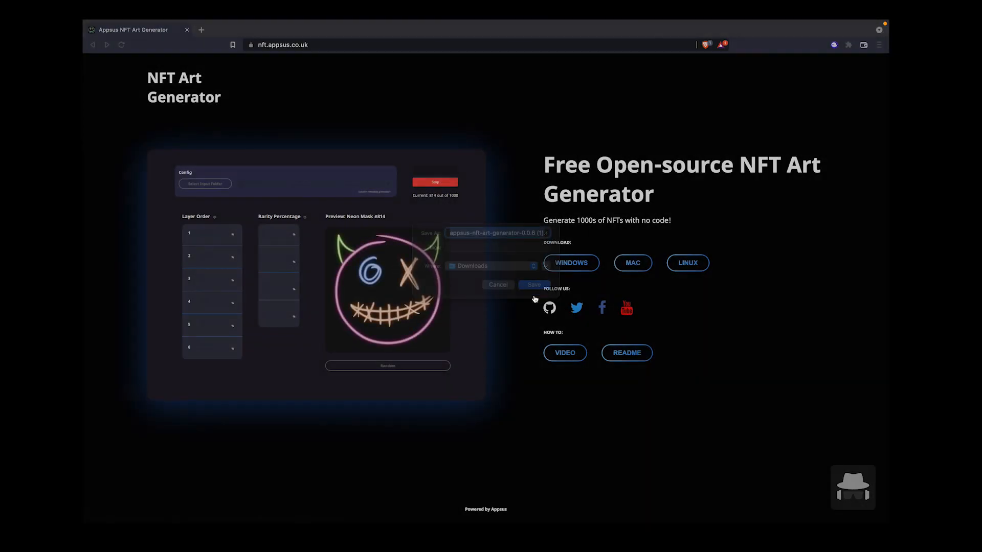
{"action": "left_click", "coordinate": [534, 285]}
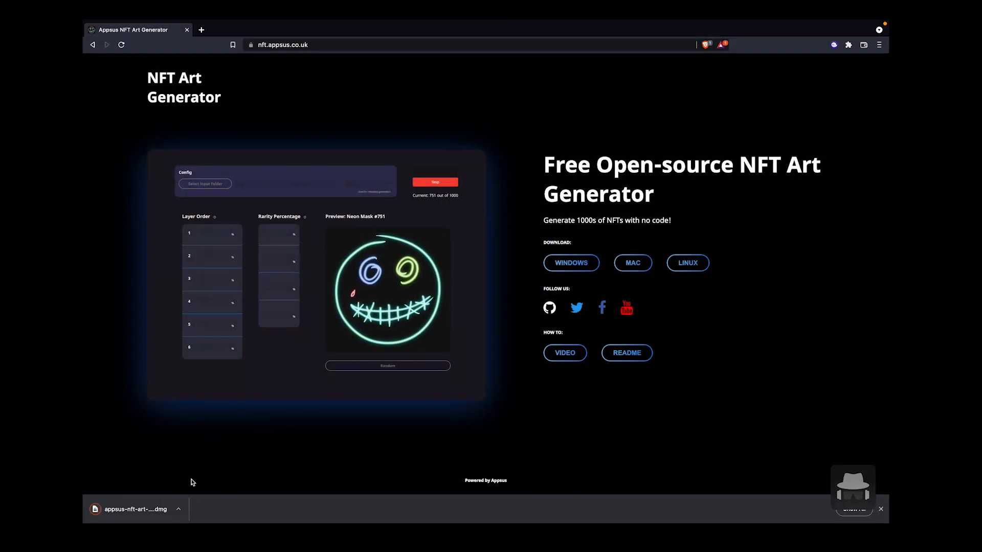
{"action": "left_click", "coordinate": [135, 510]}
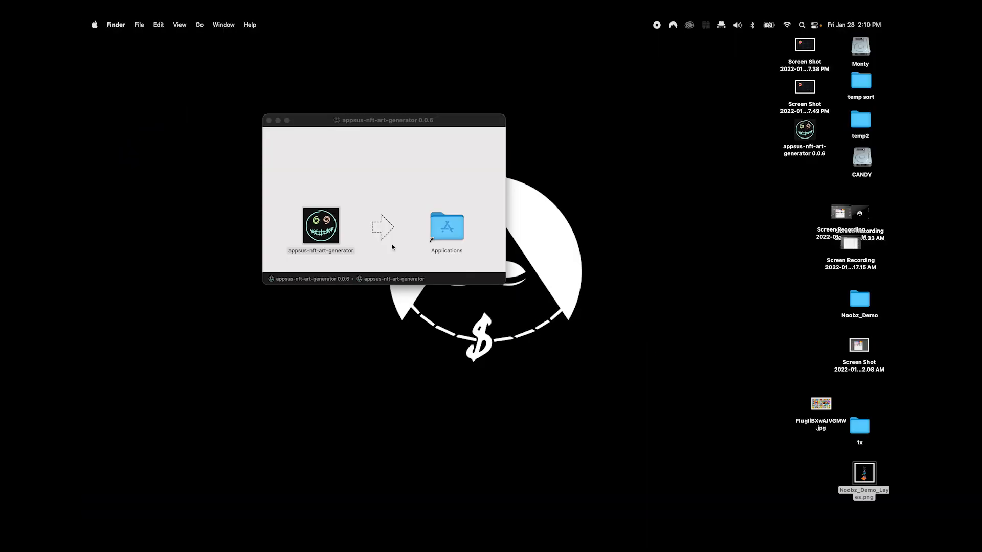
Step: Open Applications from the disk image and launch appsus-nft-art-generator
{"action": "double_click", "coordinate": [446, 226]}
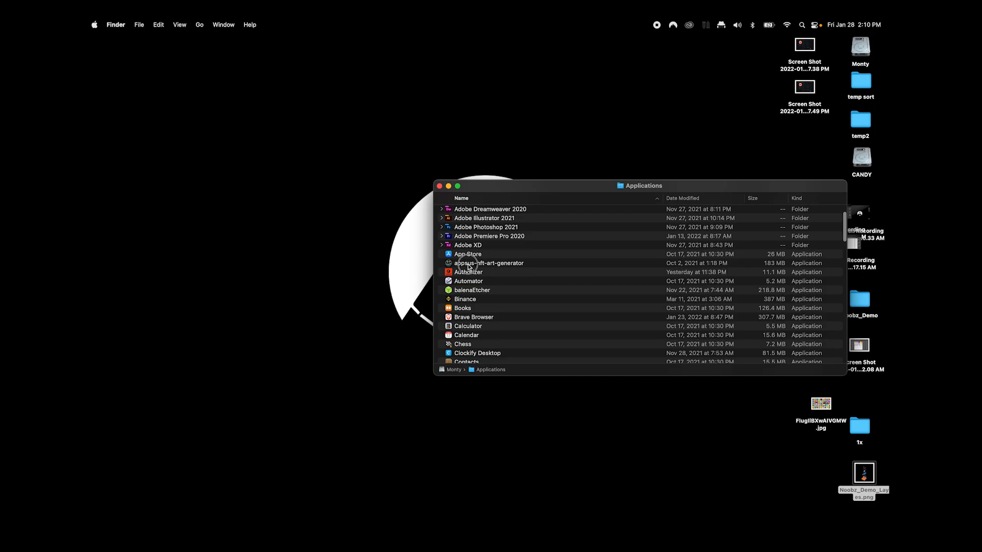
{"action": "double_click", "coordinate": [489, 263]}
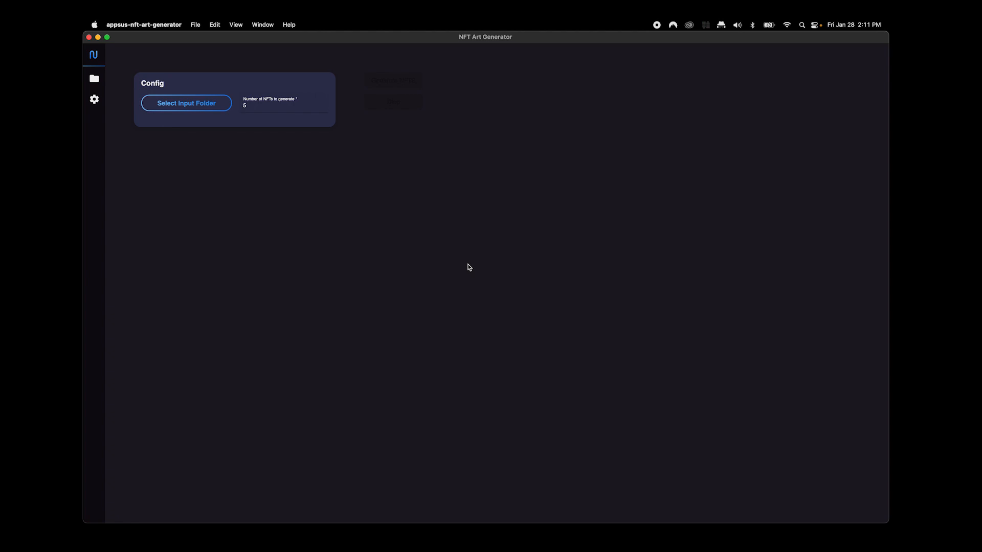
Step: Load Noobz_Demo_Traits from the Desktop as the input folder of trait layers
{"action": "left_click", "coordinate": [187, 102]}
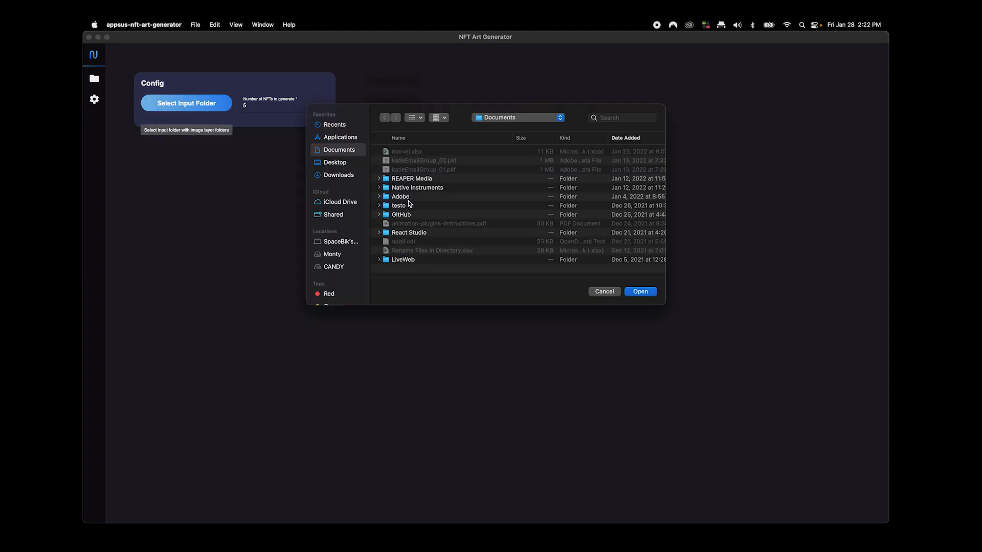
{"action": "left_click", "coordinate": [334, 162]}
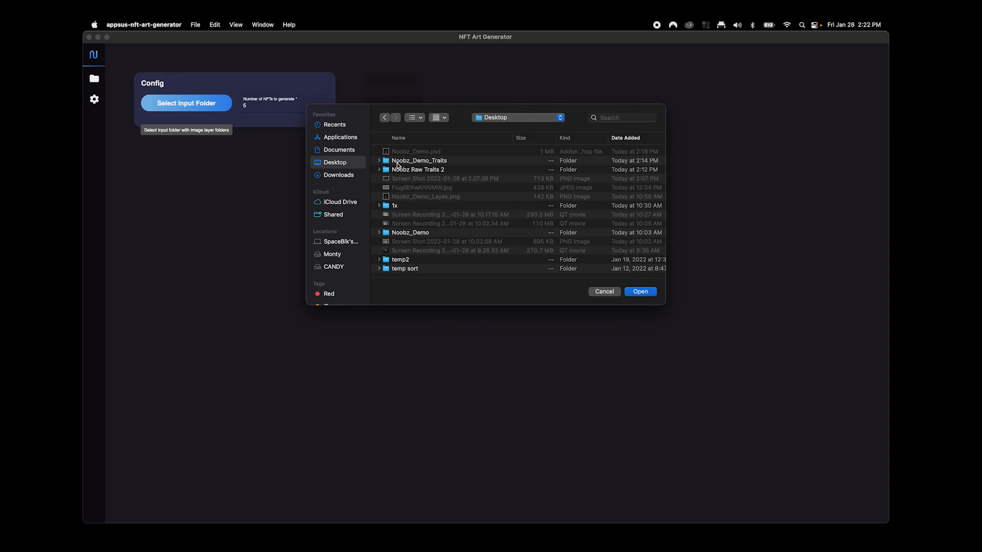
{"action": "left_click", "coordinate": [419, 160]}
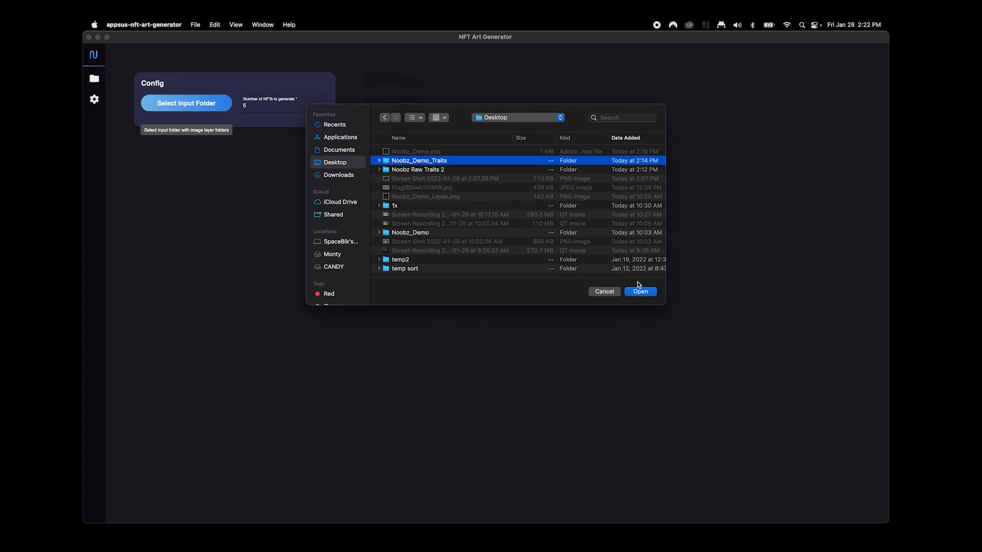
{"action": "left_click", "coordinate": [640, 291]}
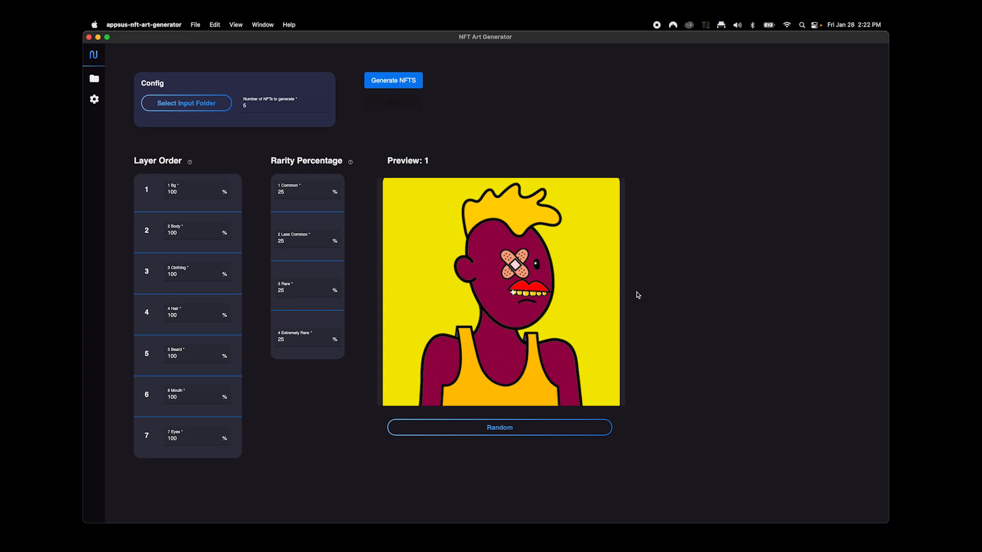
Step: Set rarity tiers 50/35/10/5, Hair to 80%, Beard to 40%, and 100 NFTs to generate
{"action": "left_click_drag", "start_coordinate": [147, 189], "coordinate": [147, 309]}
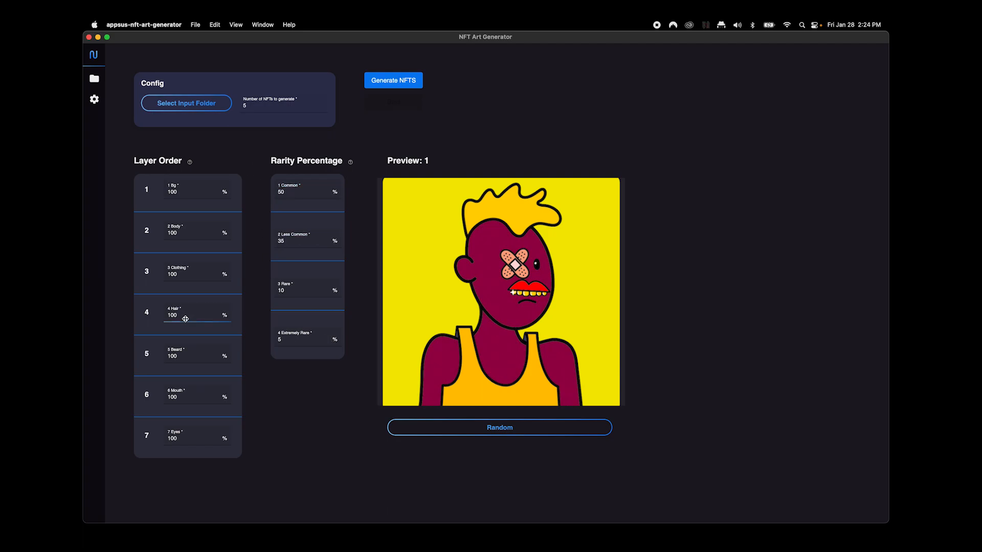
{"action": "left_click", "coordinate": [176, 315]}
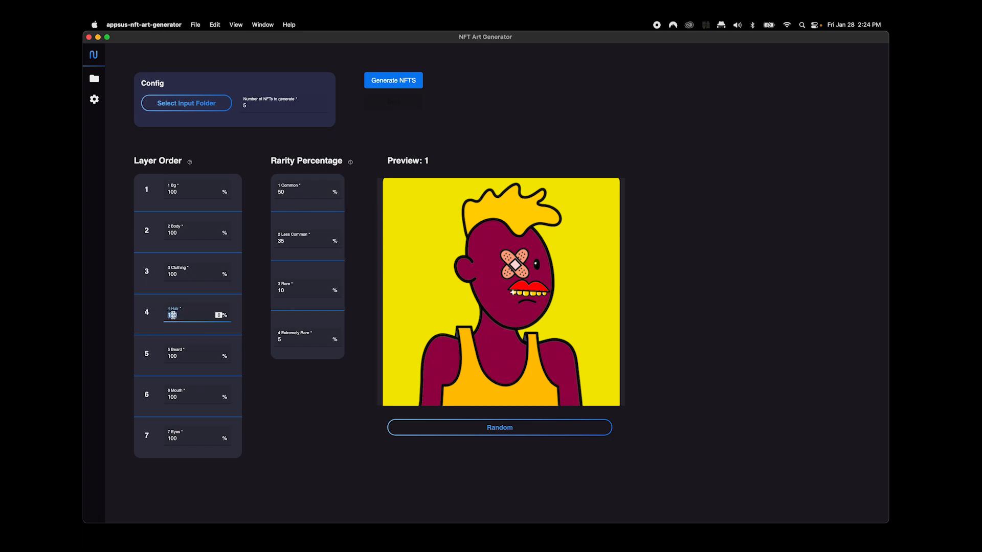
{"action": "type", "text": "80"}
{"action": "left_click", "coordinate": [284, 104]}
{"action": "type", "text": "10000"}
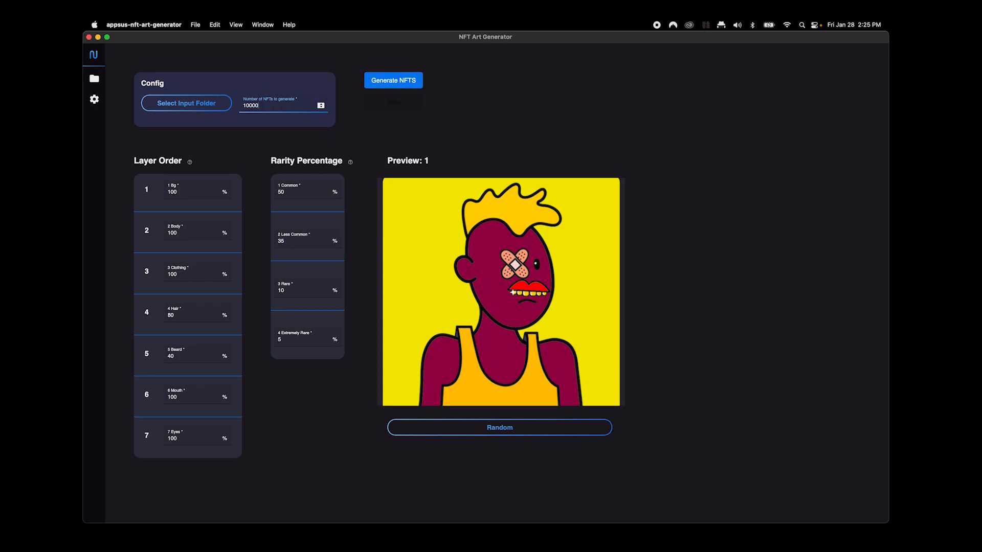
{"action": "type", "text": "1"}
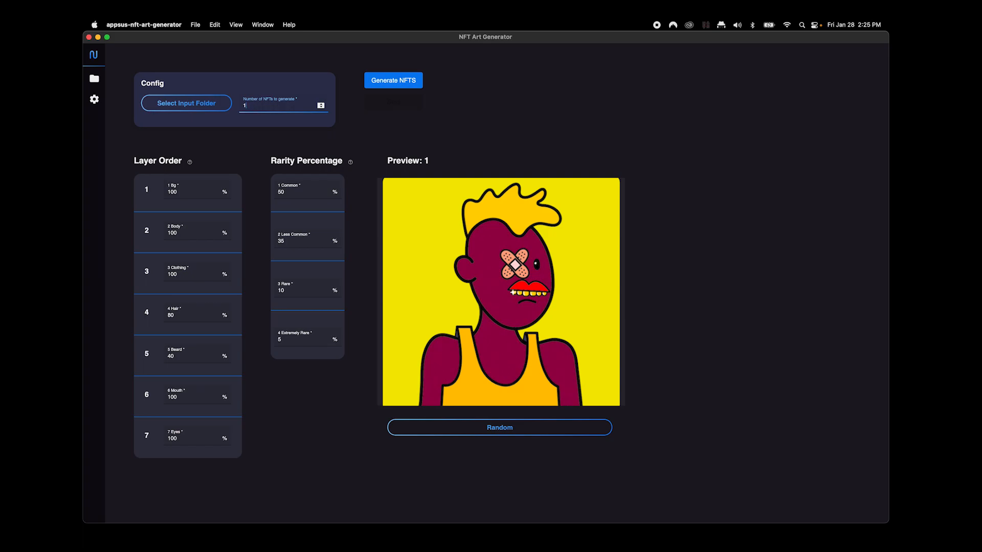
{"action": "type", "text": "100"}
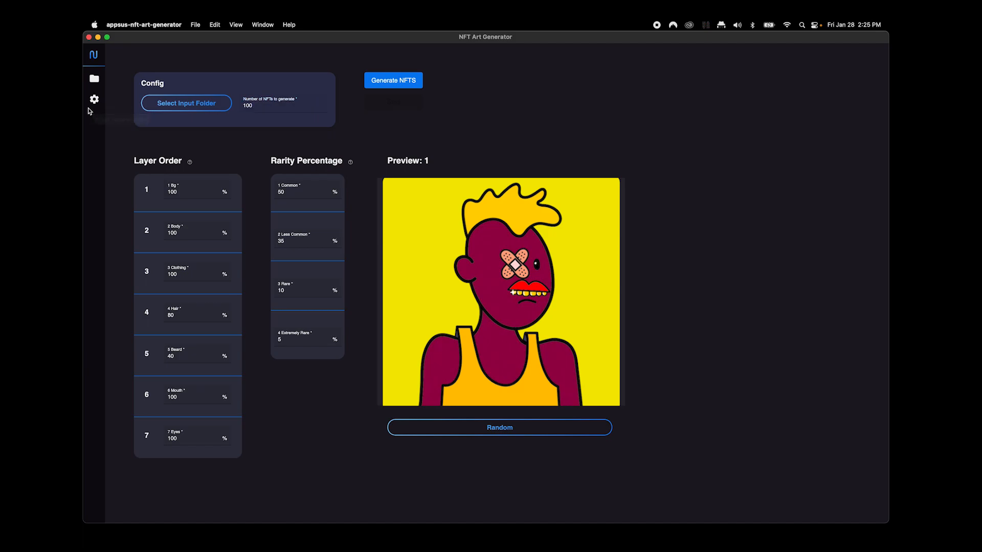
{"action": "mouse_move", "coordinate": [94, 99]}
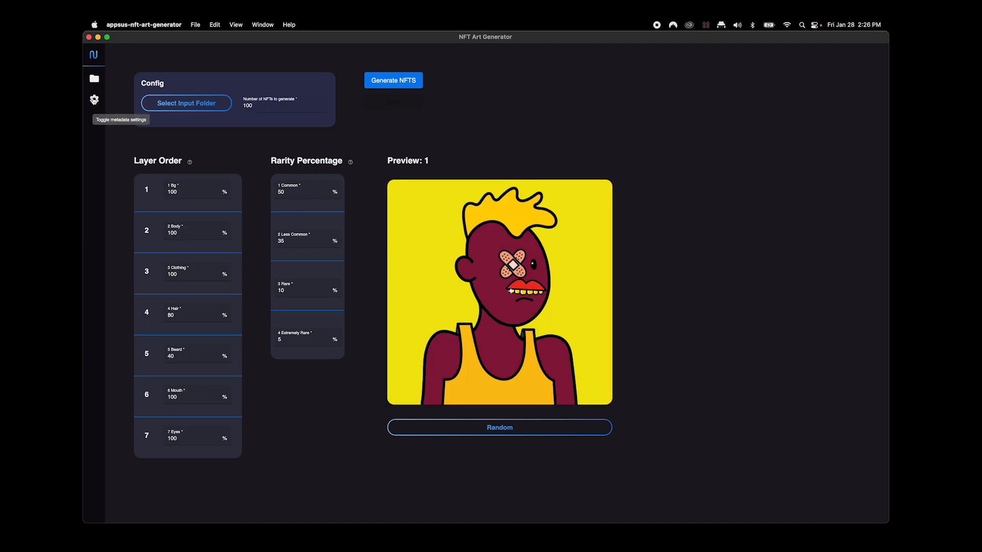
{"action": "left_click", "coordinate": [94, 99]}
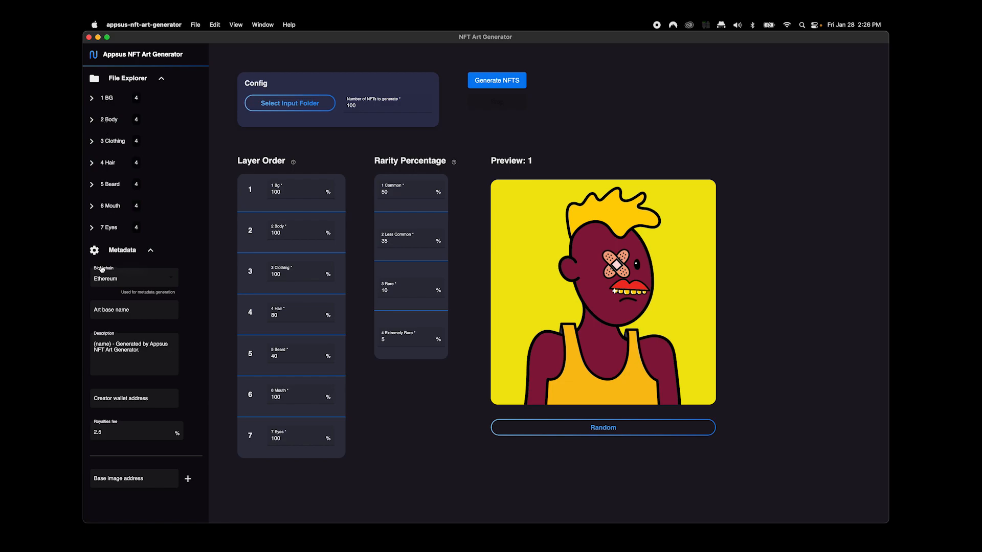
{"action": "left_click", "coordinate": [134, 278]}
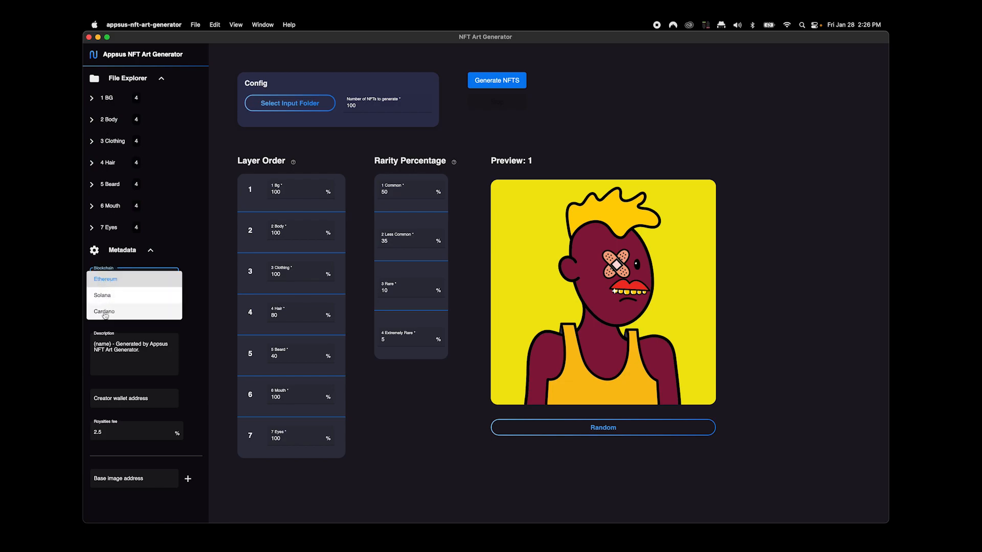
{"action": "mouse_move", "coordinate": [104, 281]}
{"action": "type", "text": "Noobz"}
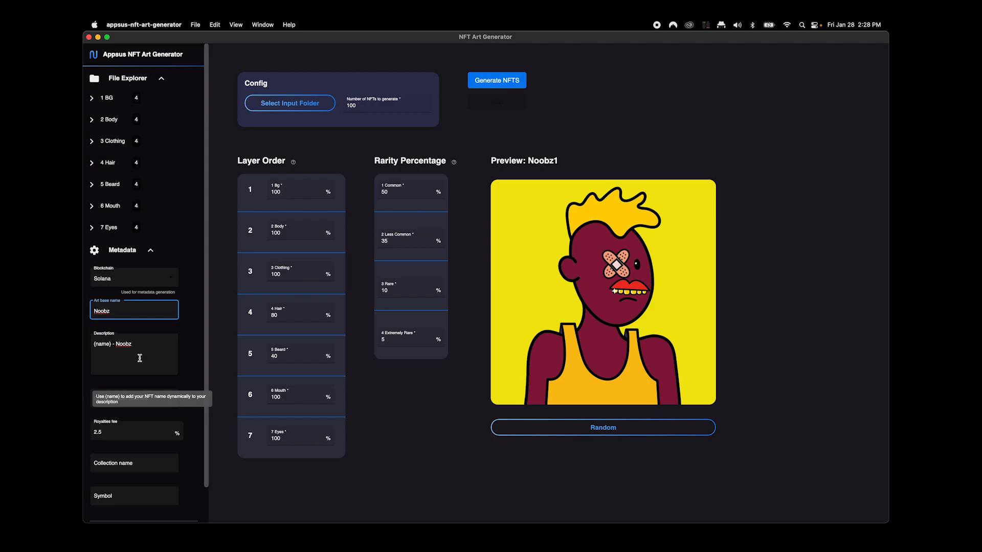
{"action": "type", "text": "Official Noobz Only Leisure Club Member. Good Vibes Only!"}
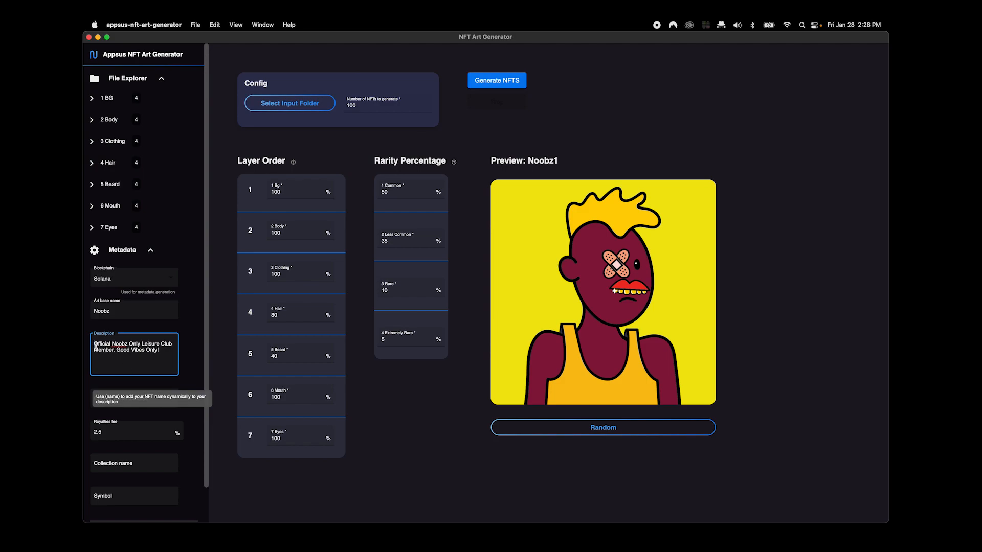
{"action": "type", "text": "BSLBGHmuxk7YvV6L2Sfe3hhbP"}
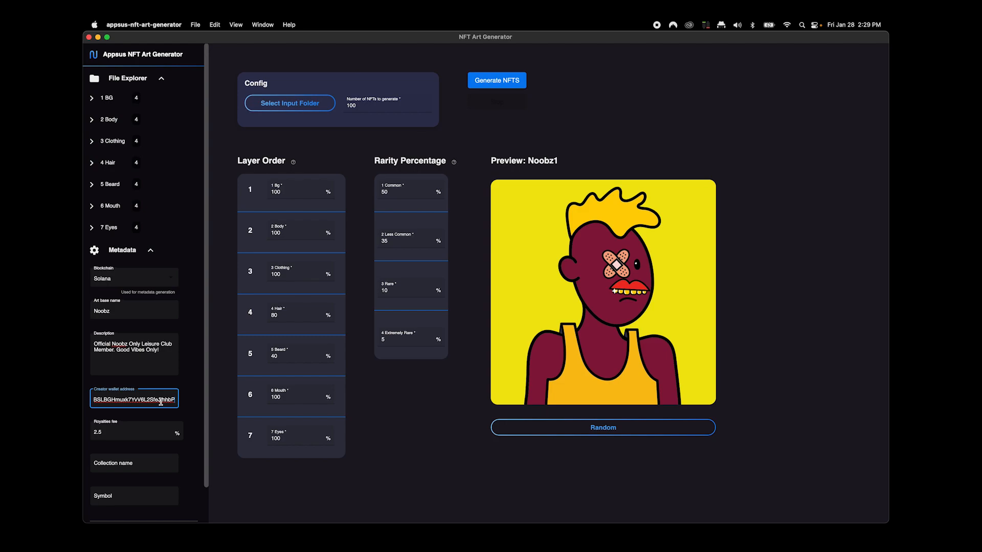
{"action": "mouse_move", "coordinate": [152, 441]}
{"action": "type", "text": "4.44"}
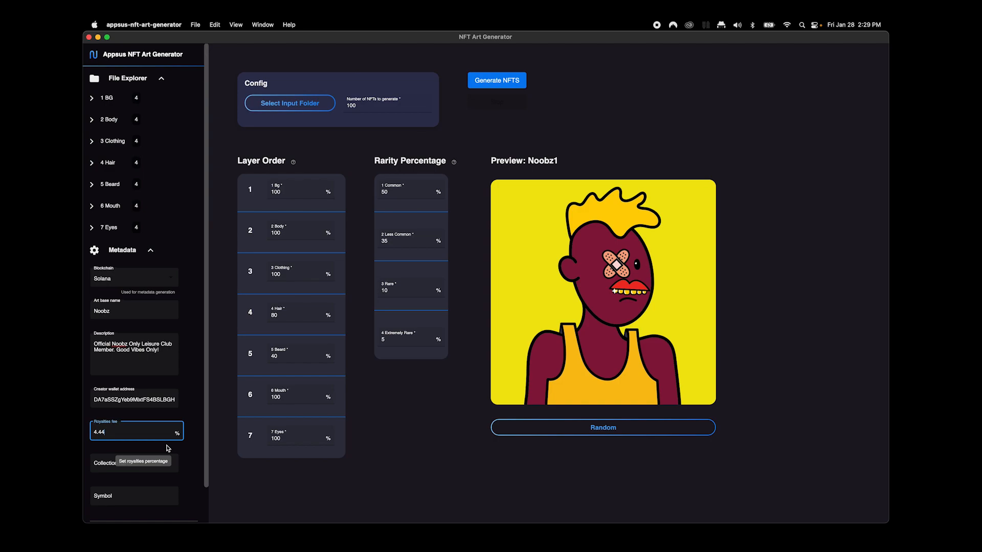
Step: Name the collection '2022 Noobz Founders Edition' with symbol NOOBZ
{"action": "left_click", "coordinate": [134, 463]}
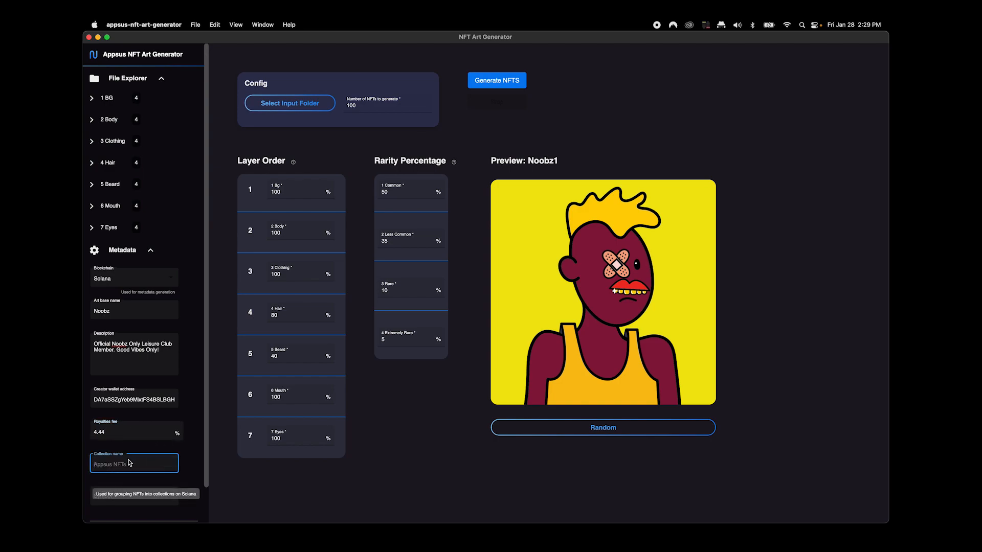
{"action": "type", "text": "2022 Noobz Founders Edition"}
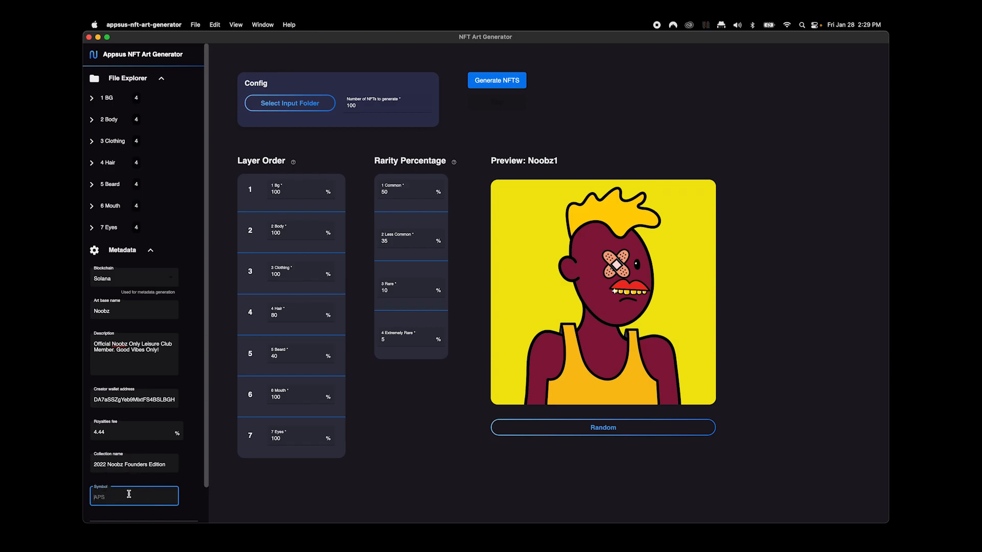
{"action": "type", "text": "NOOBZ"}
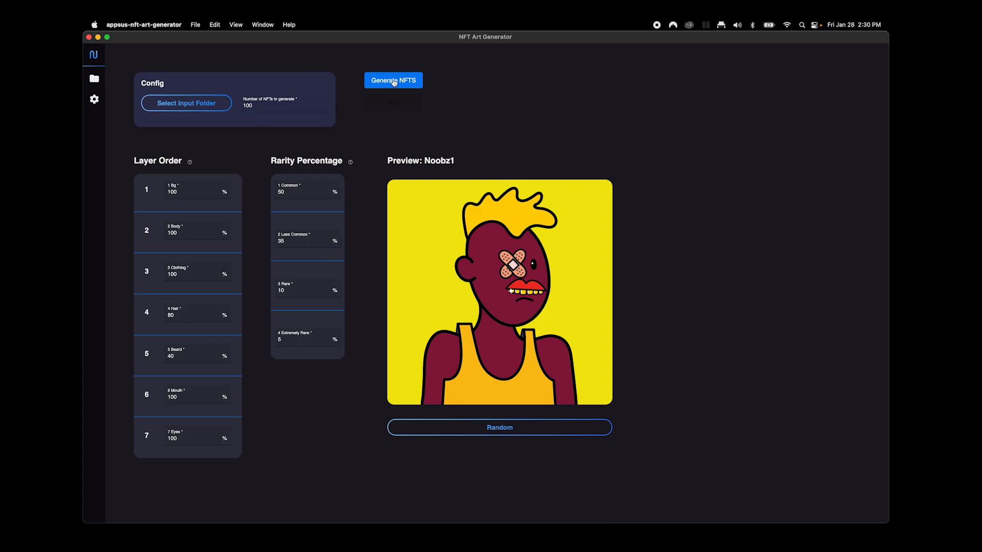
Step: Generate the 100 NFTs and view the output folder's numbered PNG images on the Desktop
{"action": "left_click", "coordinate": [393, 80]}
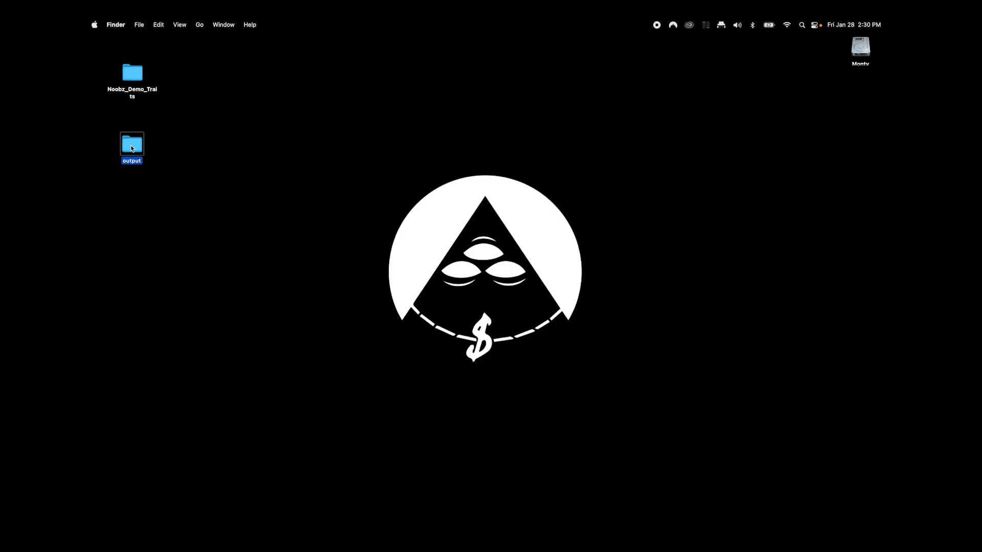
{"action": "double_click", "coordinate": [131, 143]}
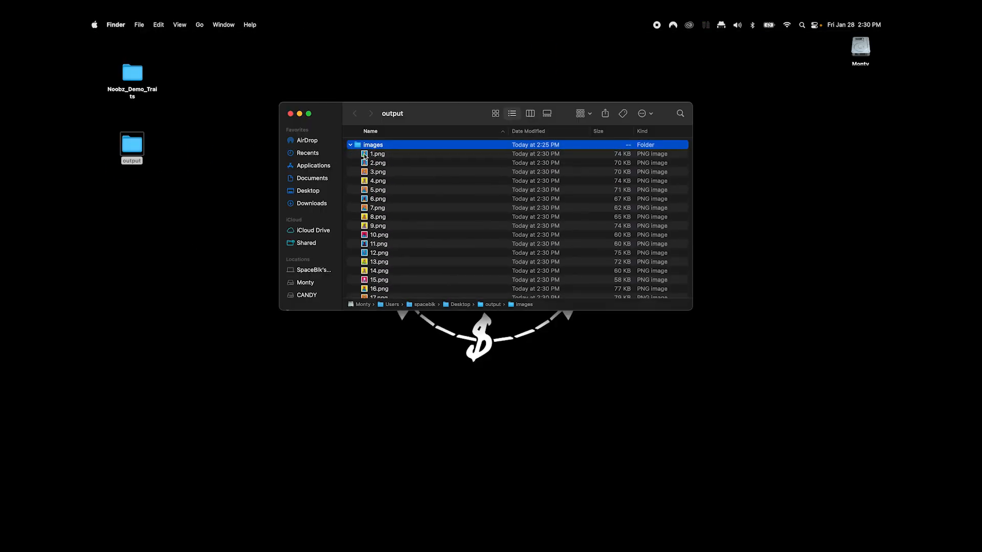